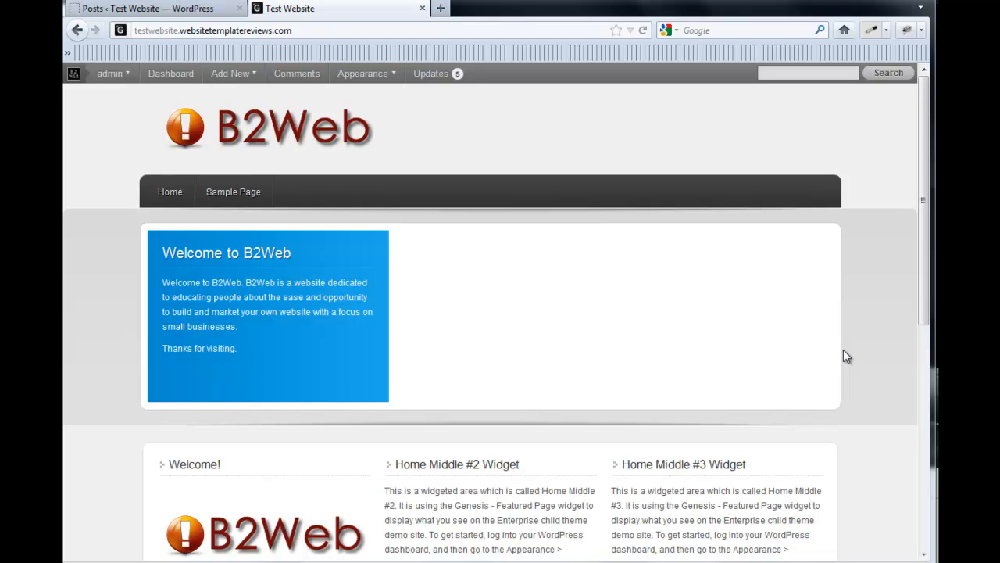
mouse_move(835, 288)
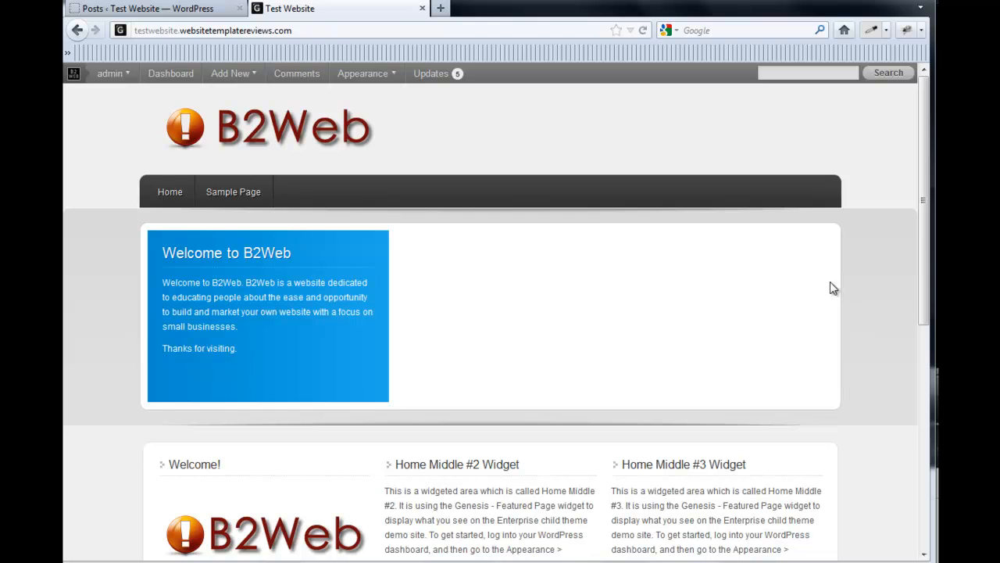
mouse_move(397, 278)
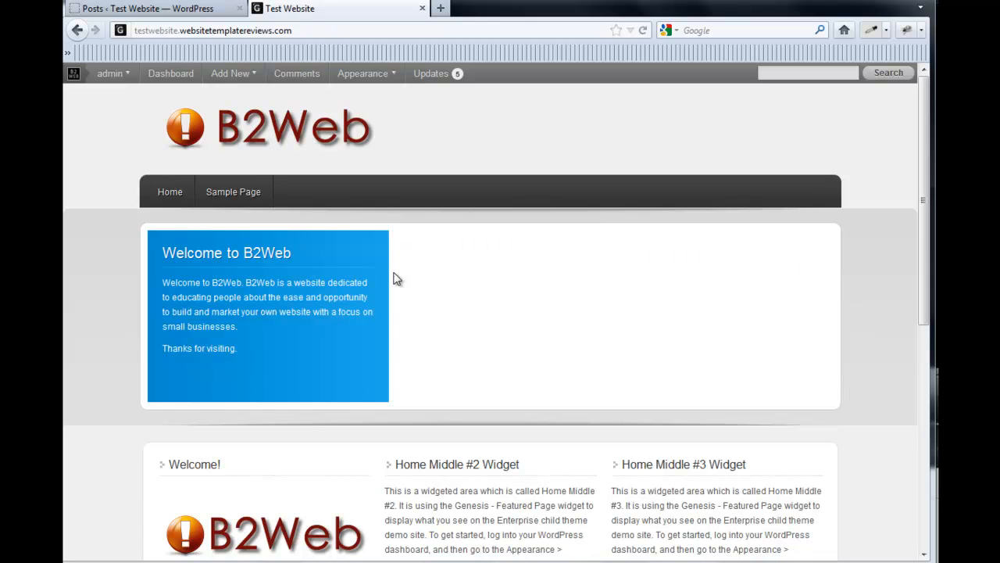
mouse_move(819, 398)
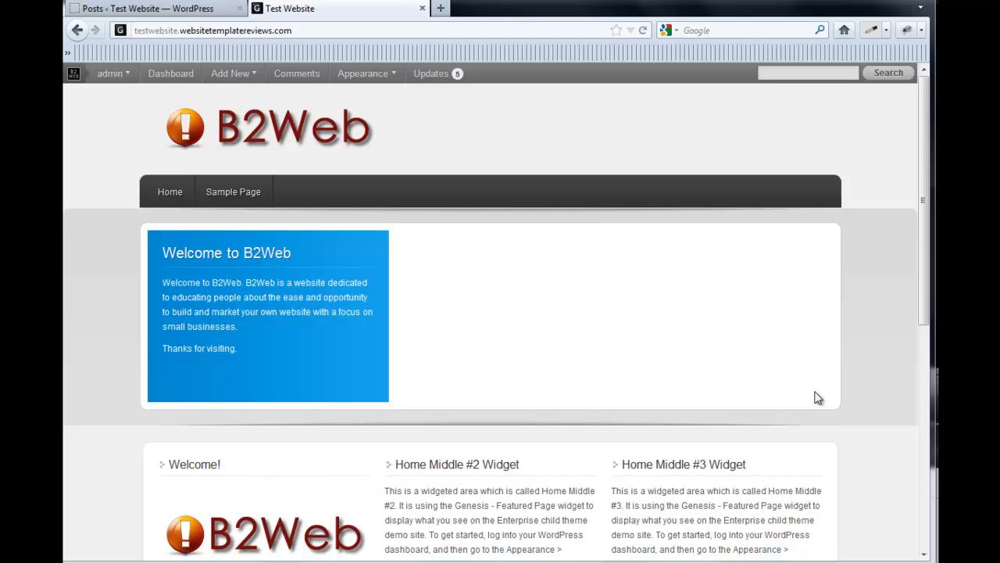
mouse_move(758, 239)
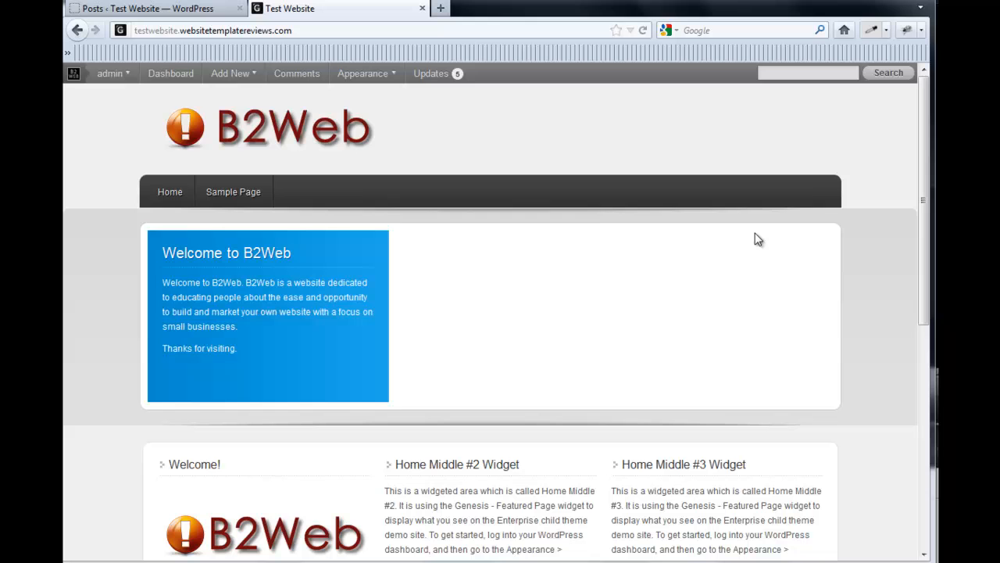
mouse_move(687, 55)
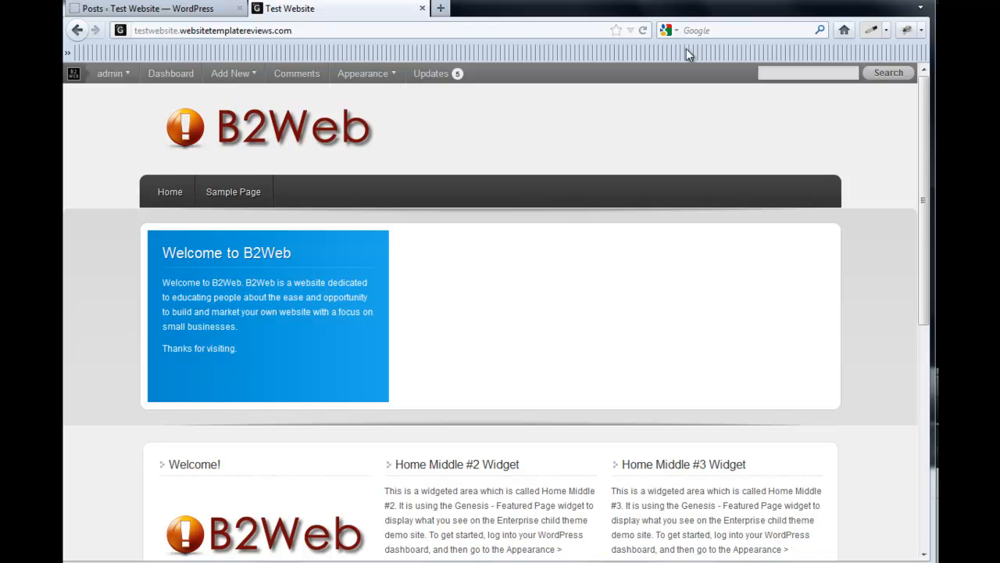
Go to the installed Plugins list showing Contact Form 7, Google XML Sitemaps, WP-Cycle and WP Super Cache.
click(153, 8)
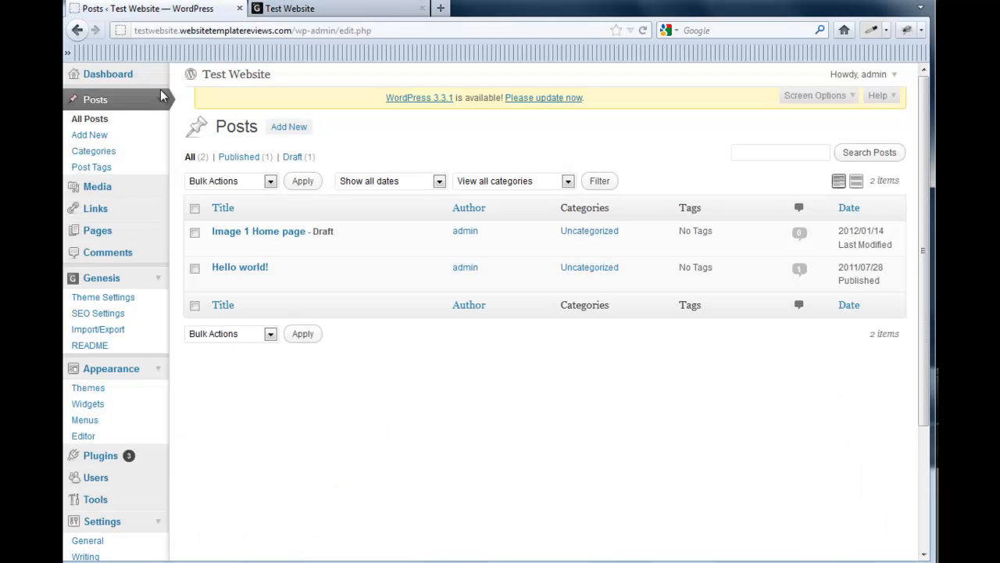
scroll(down, 3)
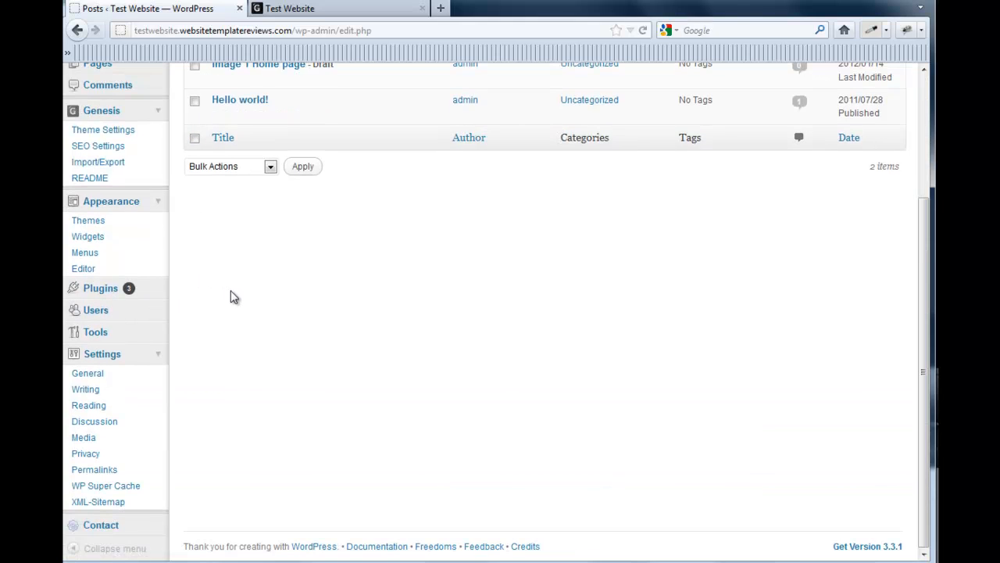
mouse_move(93, 422)
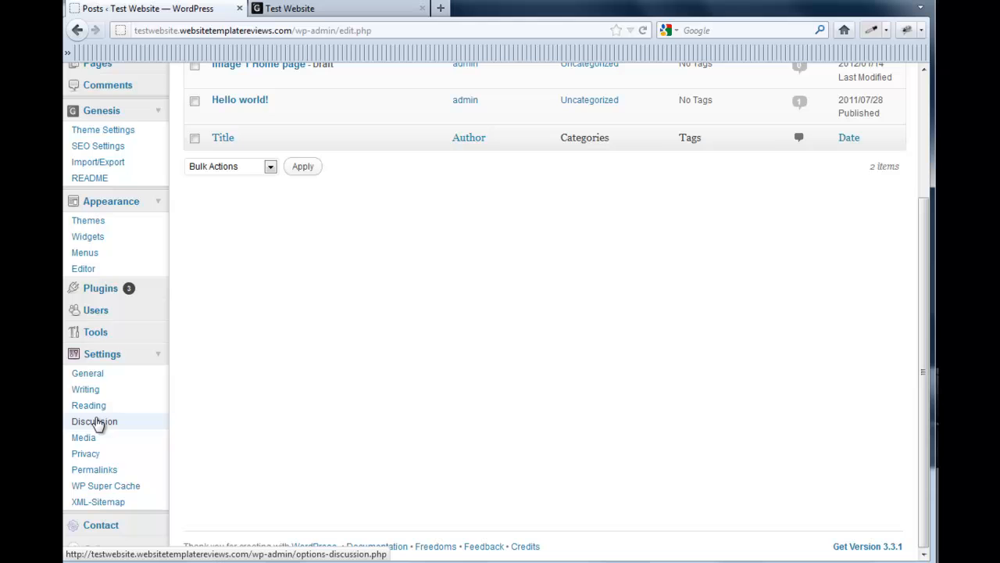
mouse_move(96, 500)
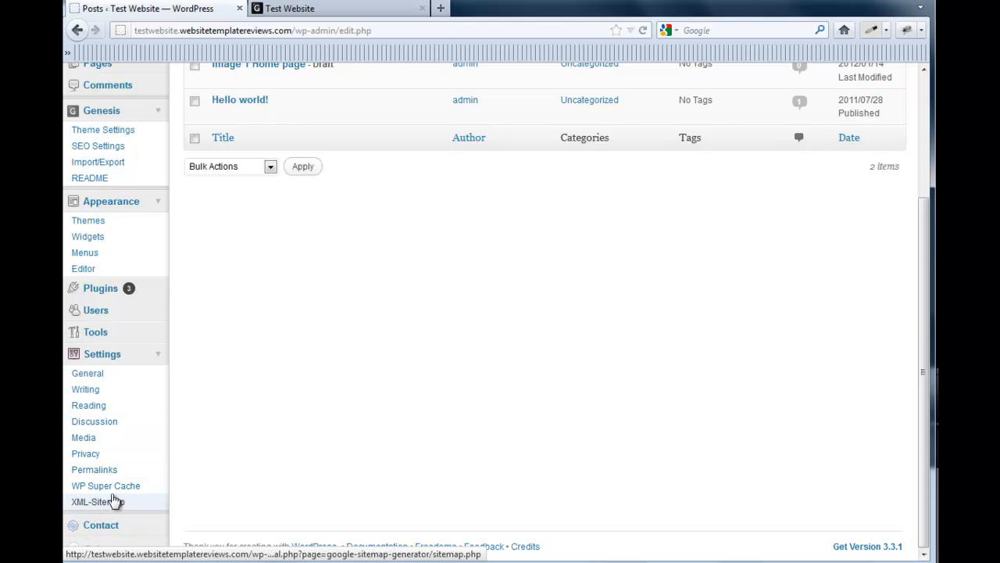
mouse_move(100, 288)
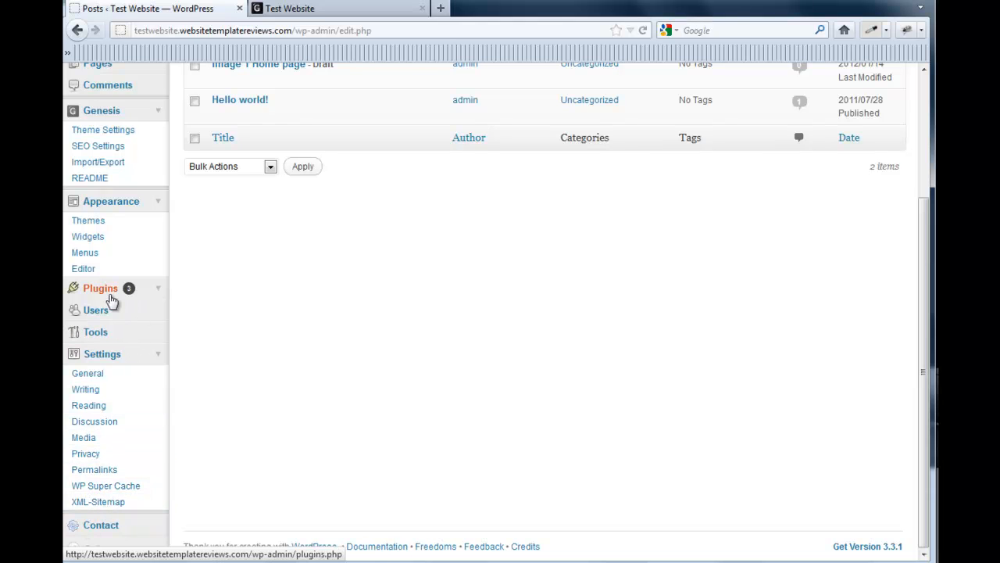
click(100, 288)
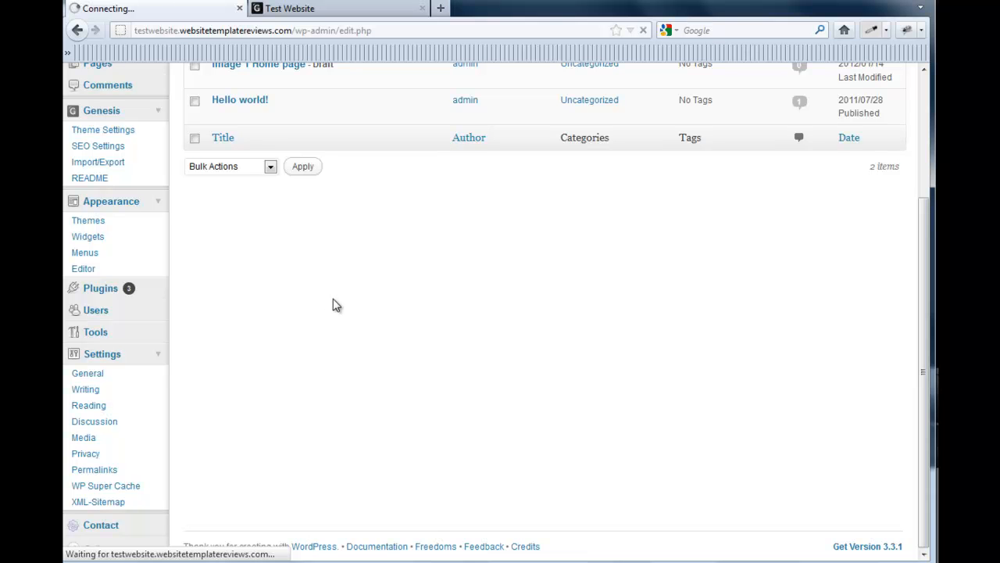
click(100, 288)
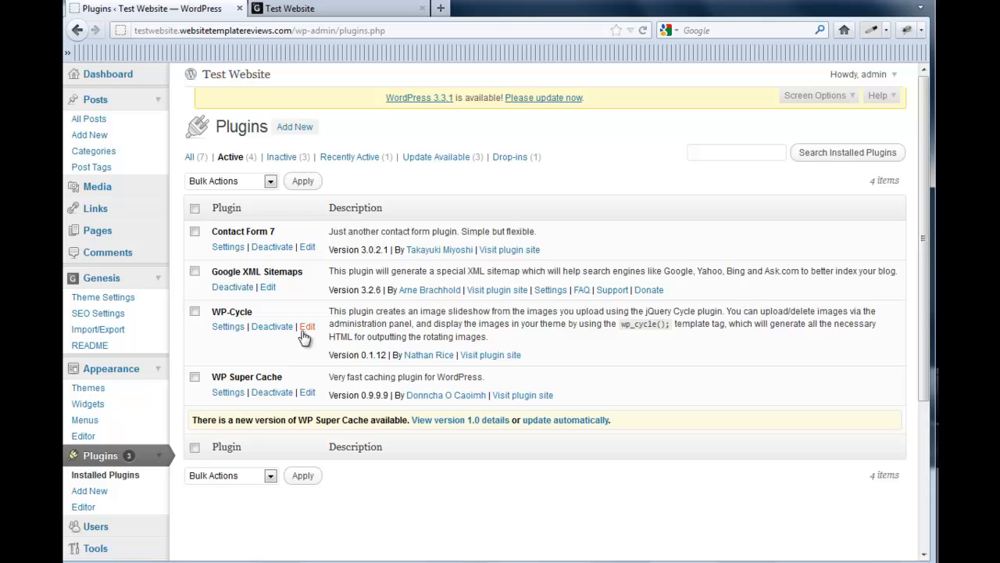
mouse_move(228, 327)
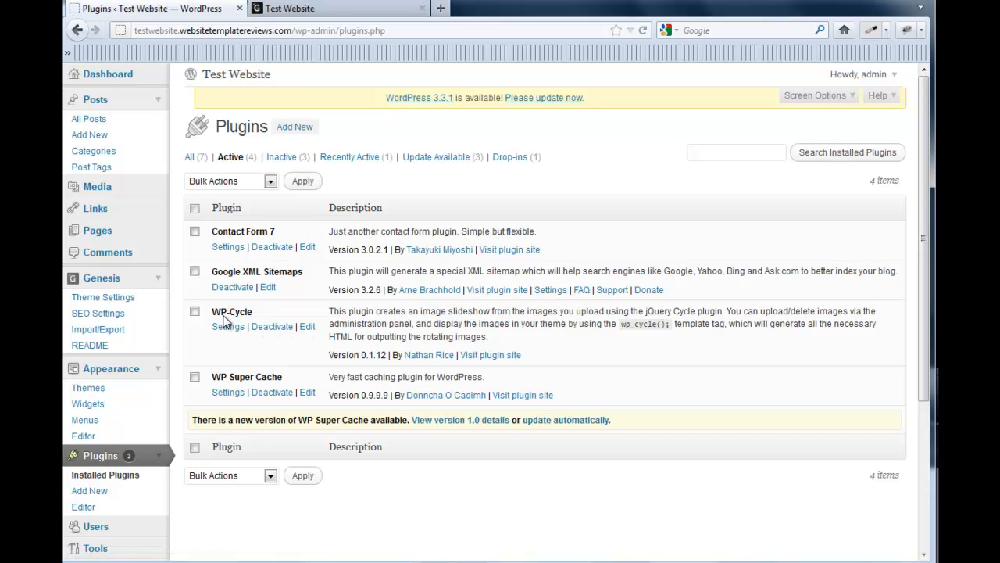
Reach the WP-Cycle settings with image upload, fade effect, 3-second delay and 300×200 dimensions.
click(228, 327)
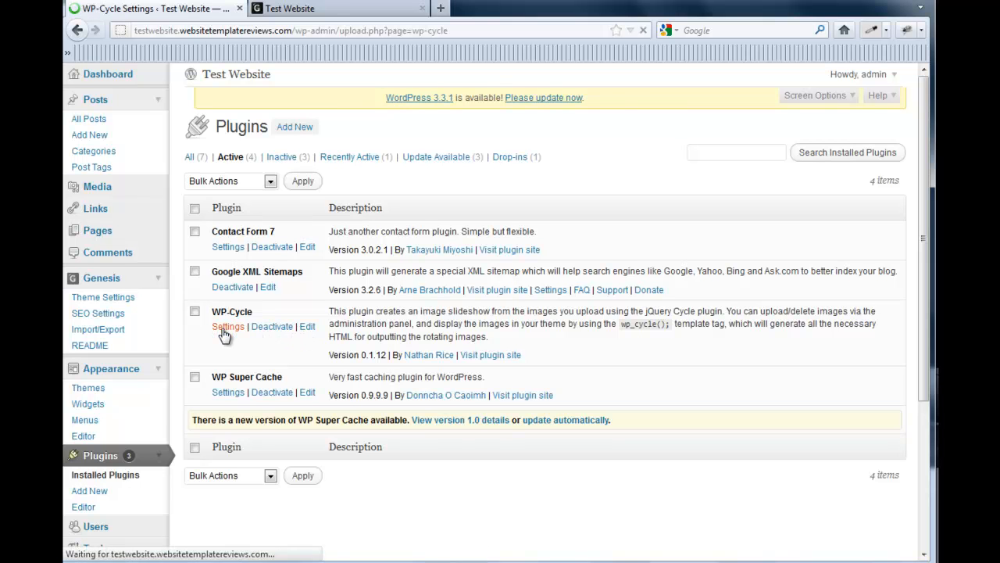
click(228, 327)
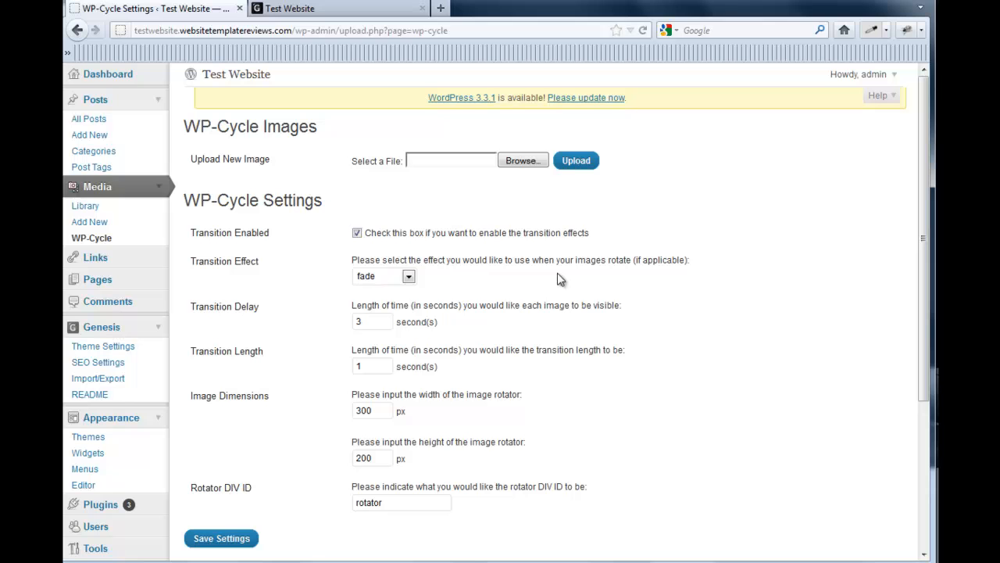
mouse_move(538, 299)
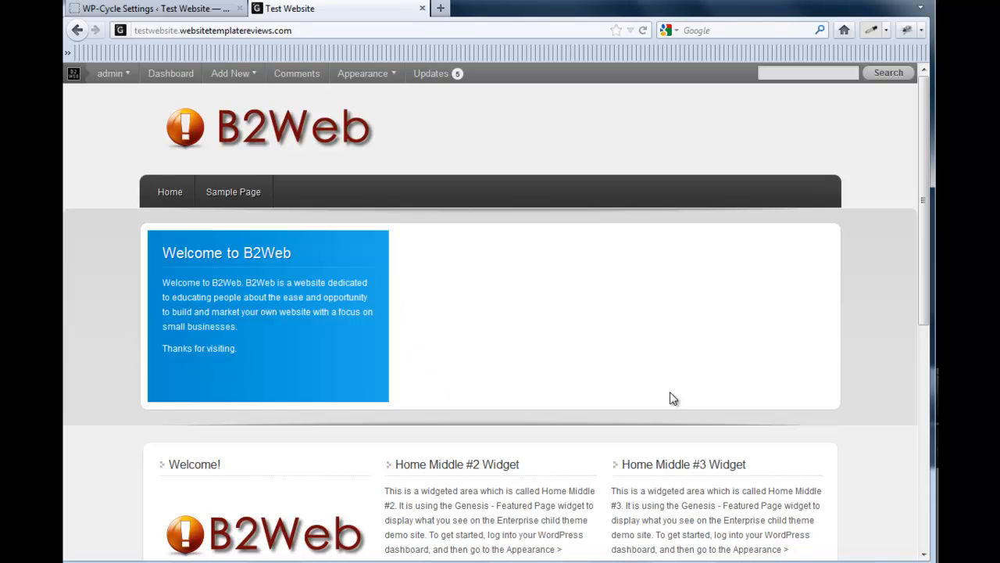
mouse_move(438, 262)
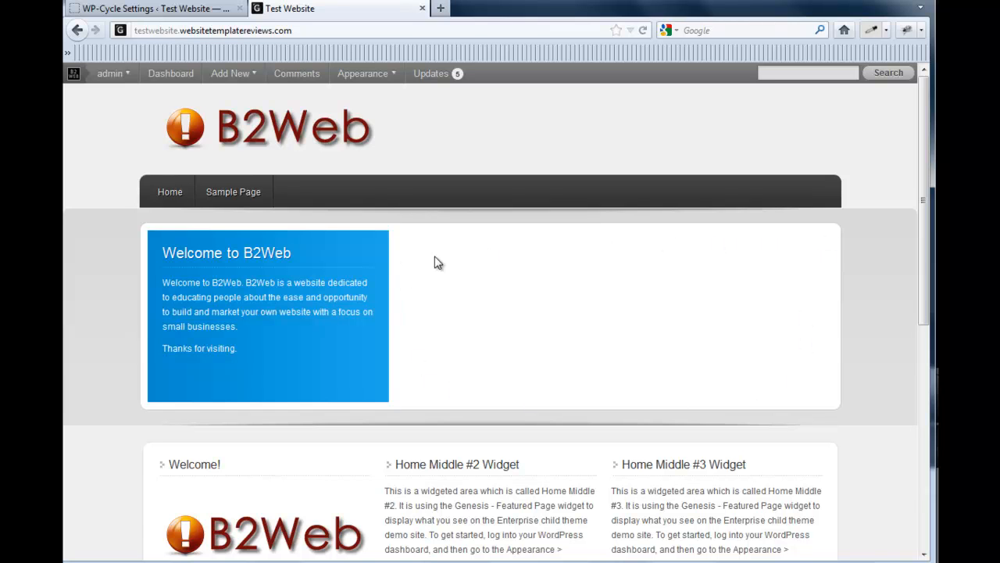
mouse_move(827, 288)
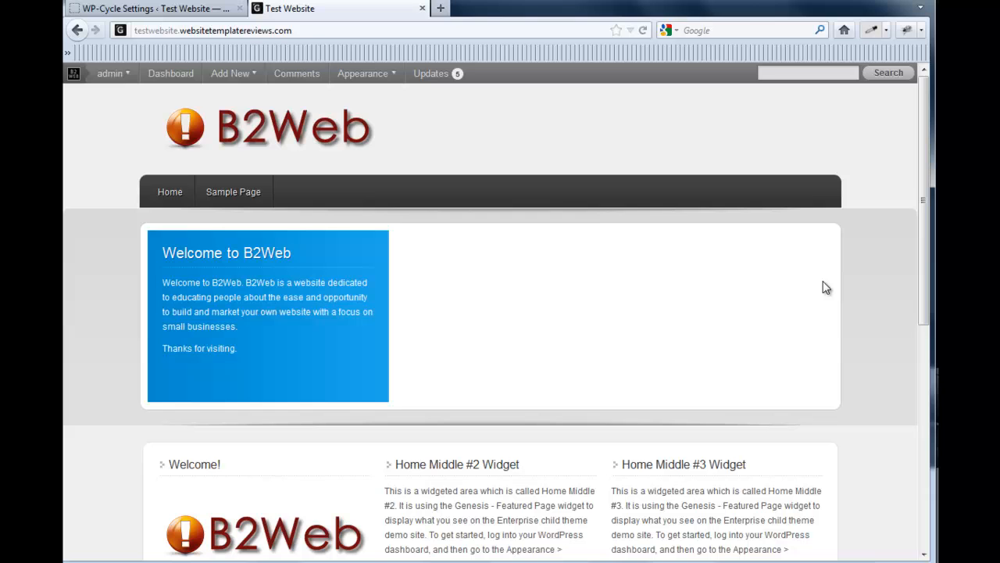
mouse_move(235, 28)
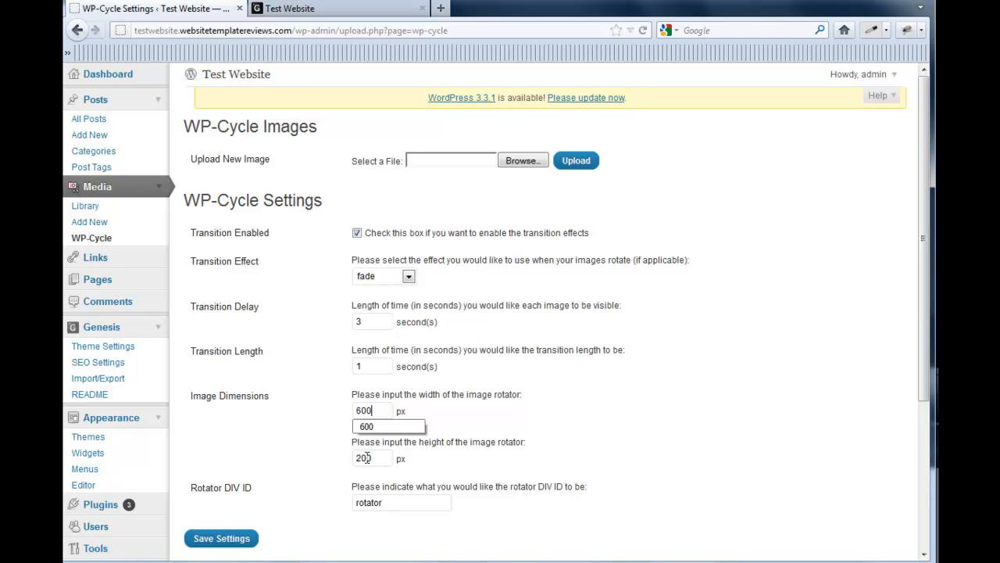
Save the rotator at 600 by 235 px and confirm the 'Settings UPDATED' notice.
text(235)
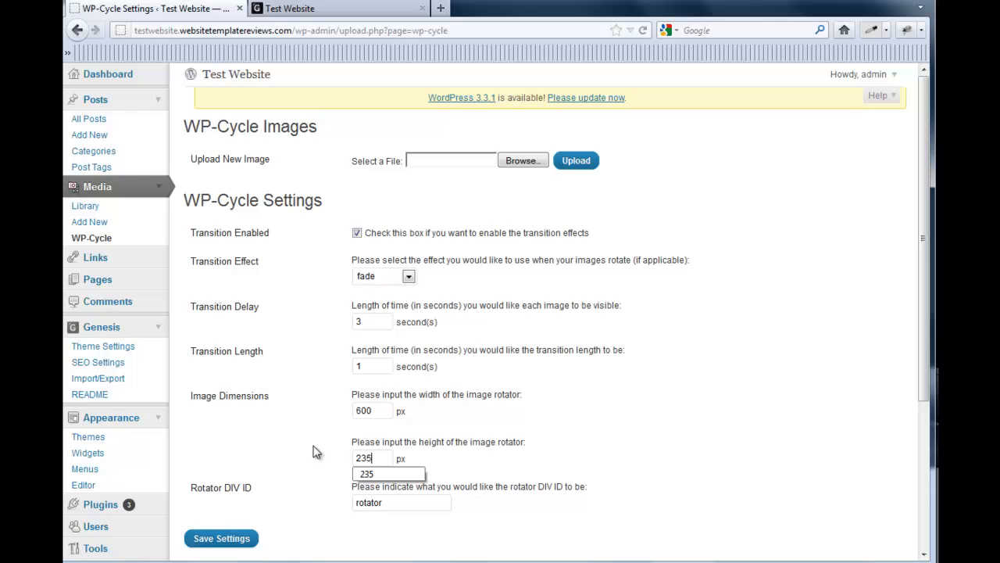
click(222, 538)
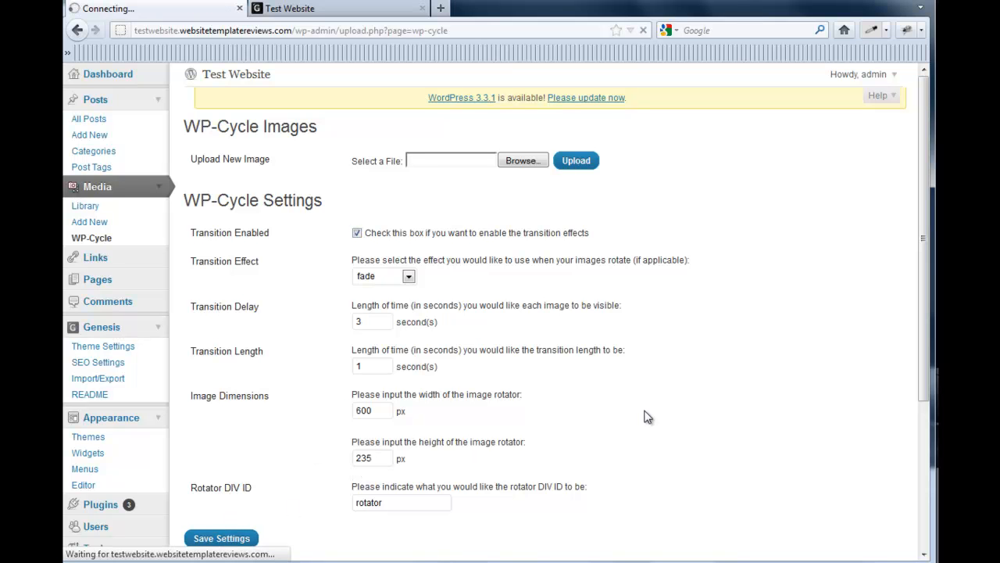
click(222, 538)
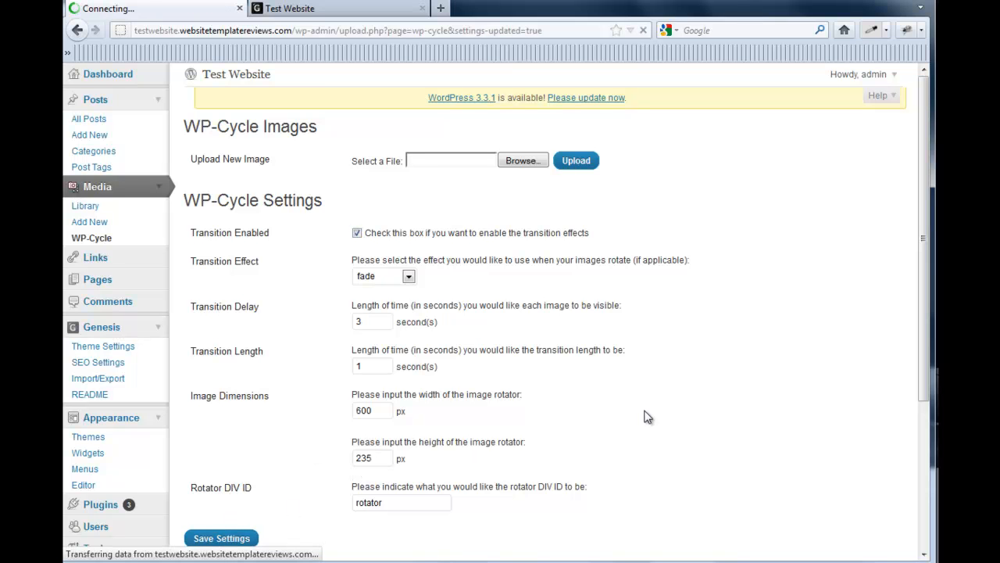
click(222, 538)
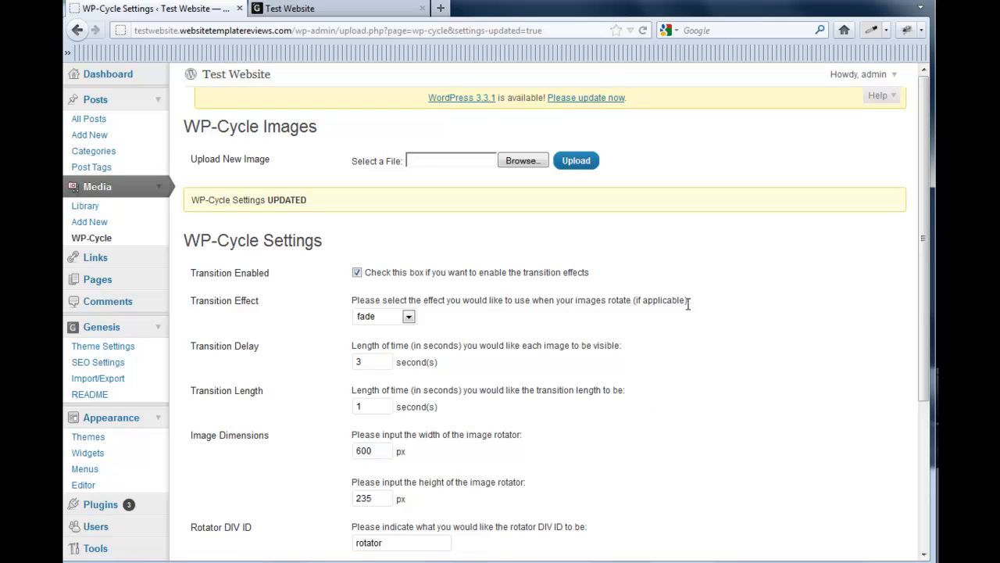
scroll(down, 3)
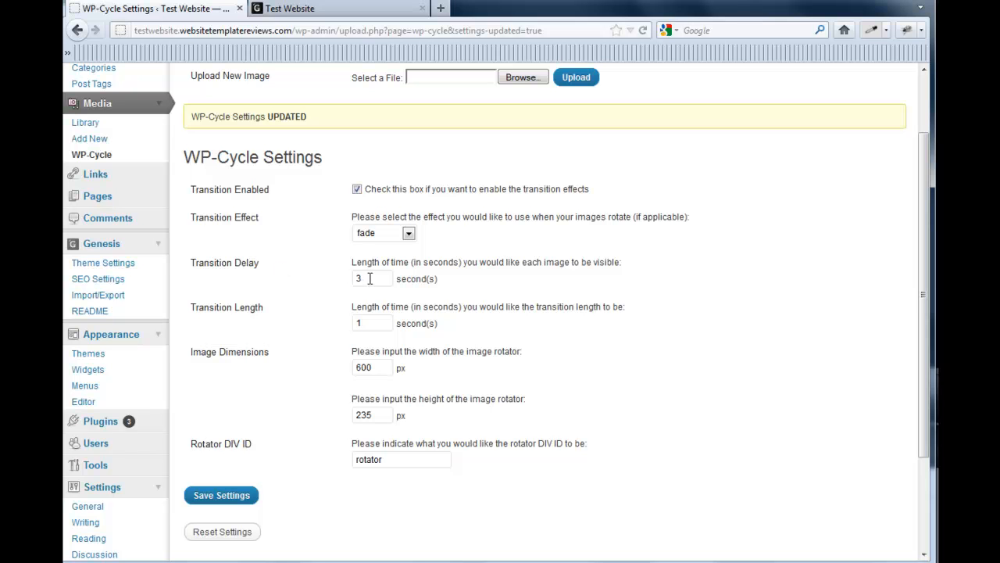
mouse_move(297, 298)
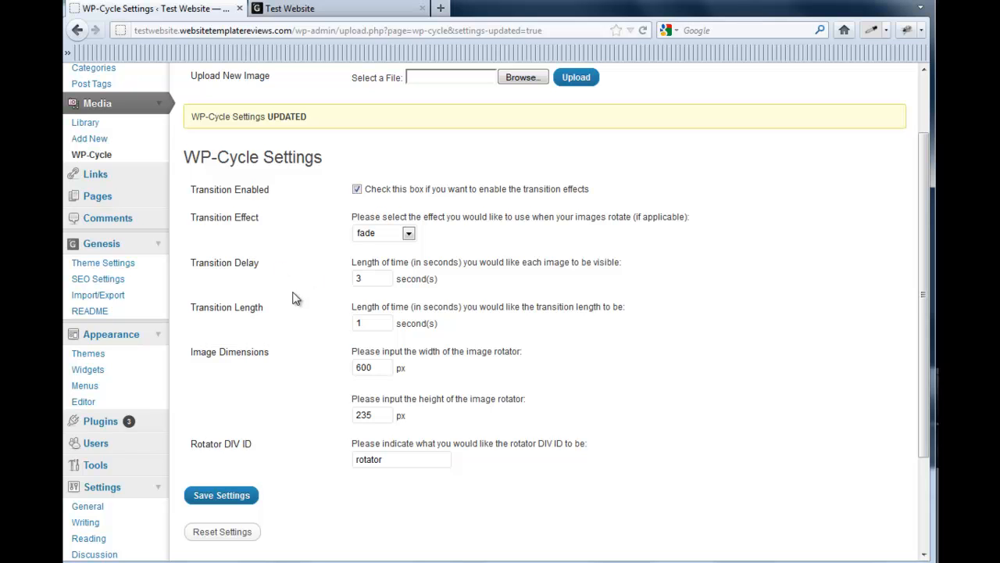
mouse_move(370, 328)
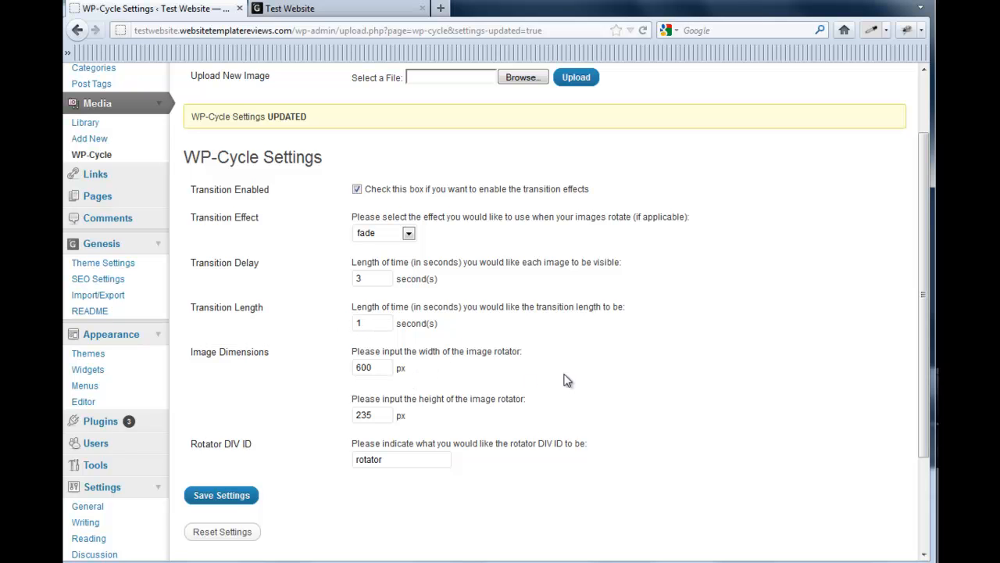
scroll(up, 3)
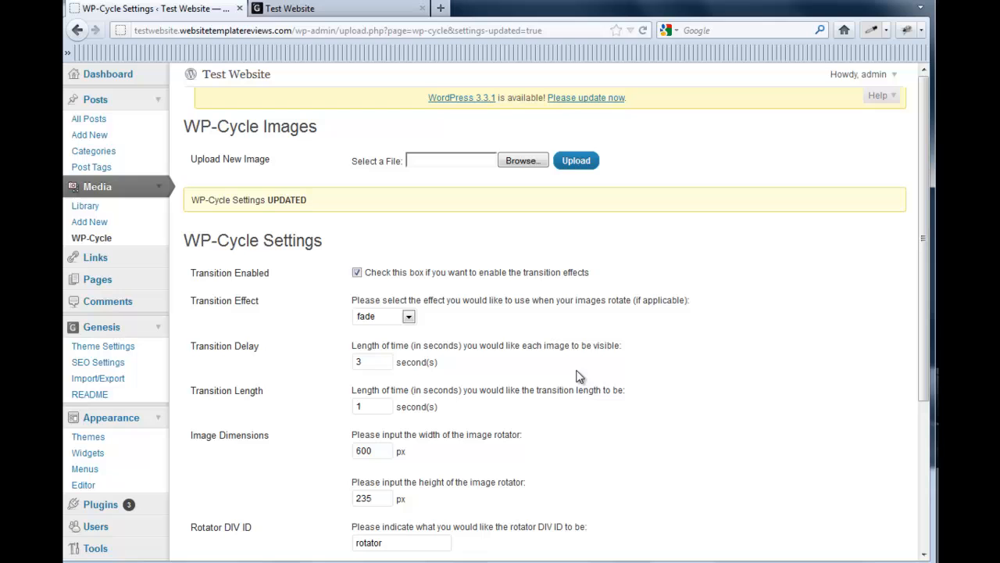
mouse_move(585, 364)
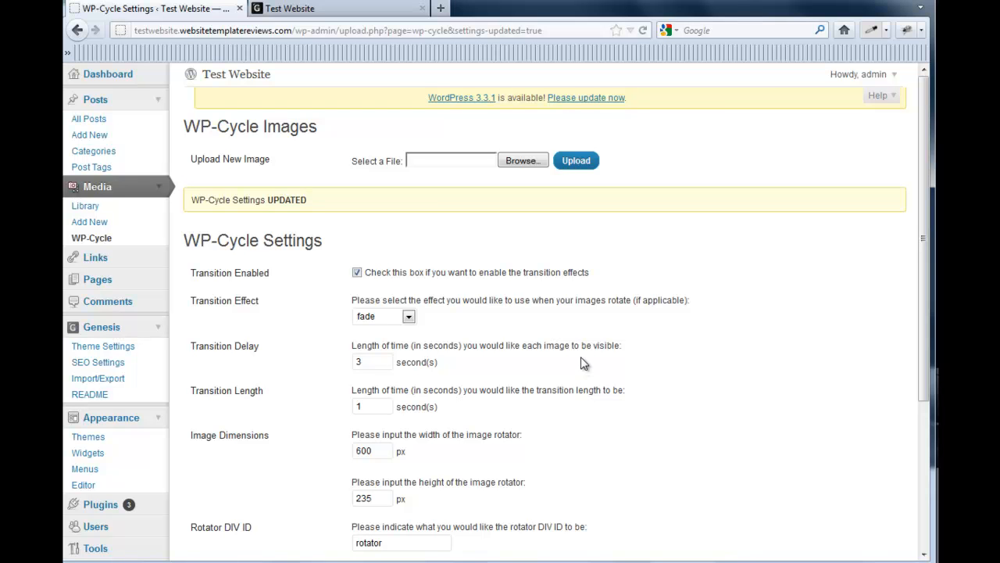
mouse_move(452, 191)
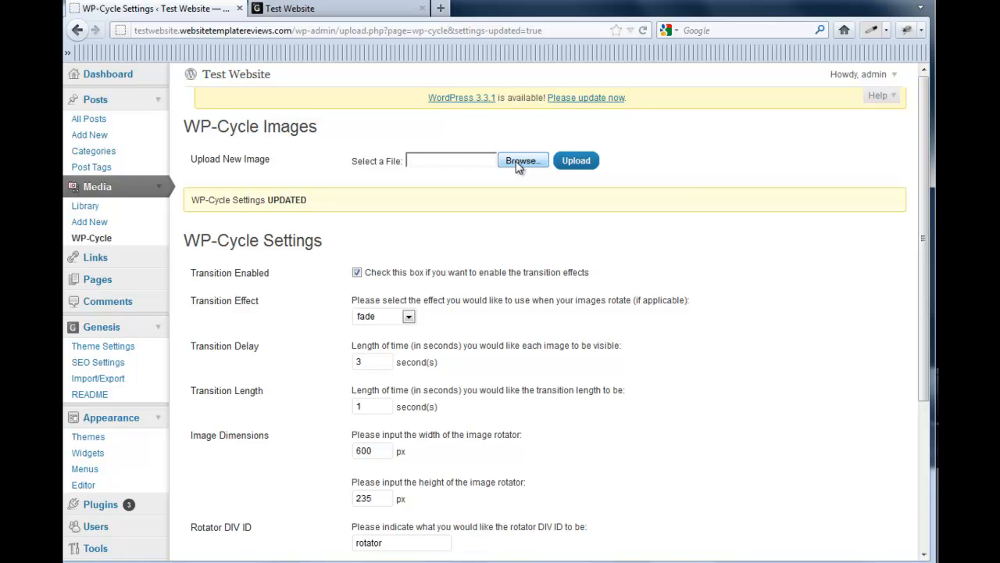
Upload the group-of-people and building images to the WP-Cycle slideshow.
click(522, 159)
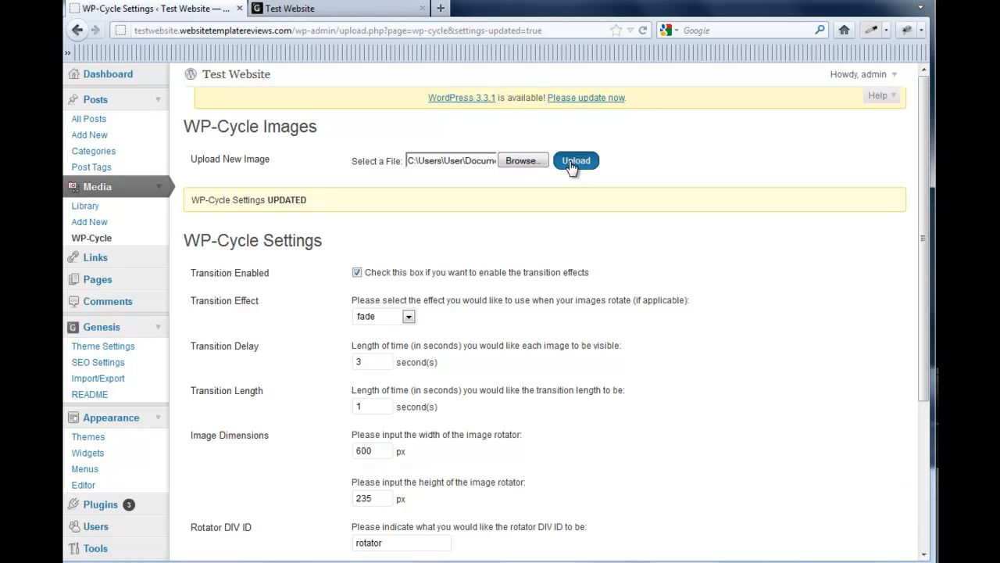
click(575, 159)
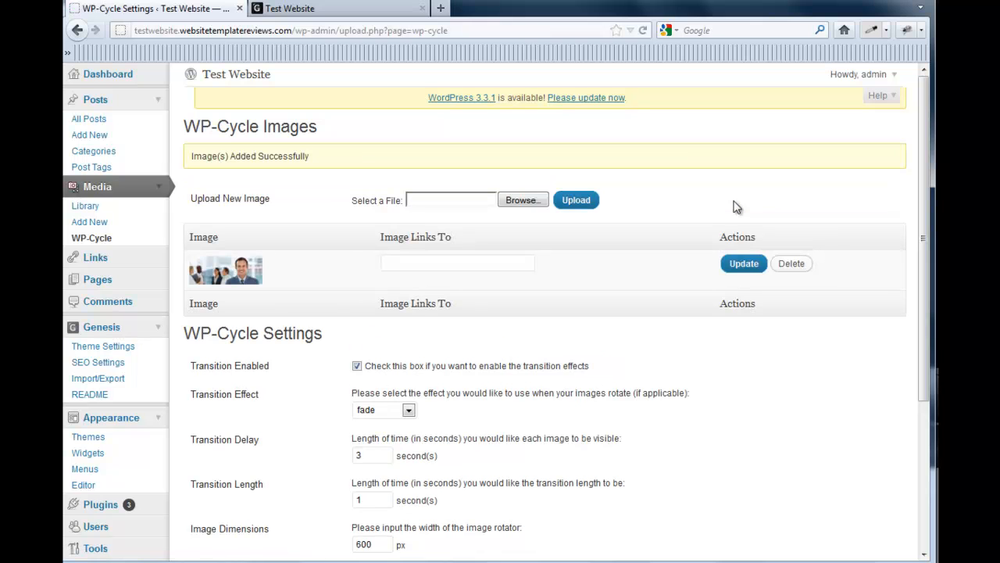
mouse_move(716, 203)
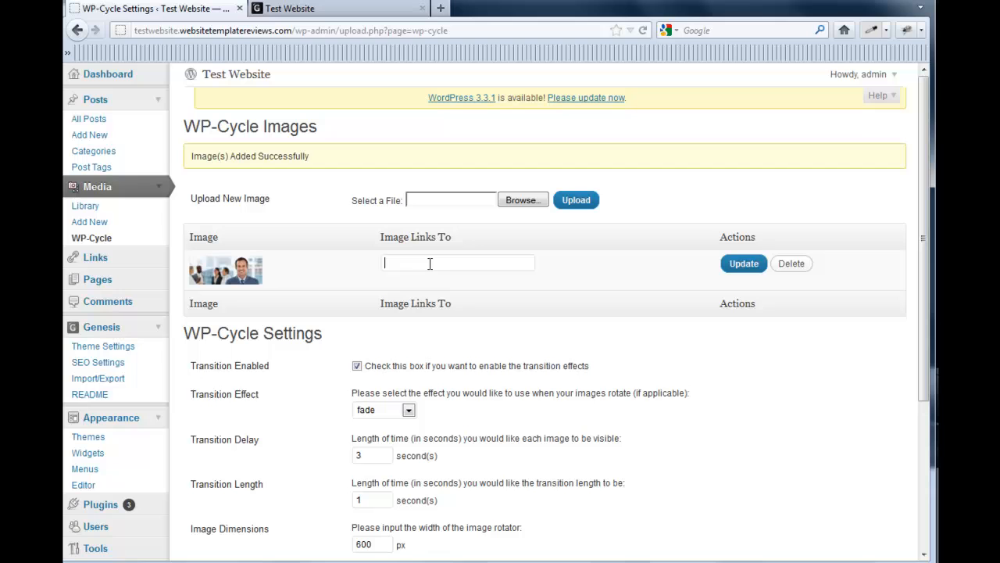
mouse_move(262, 269)
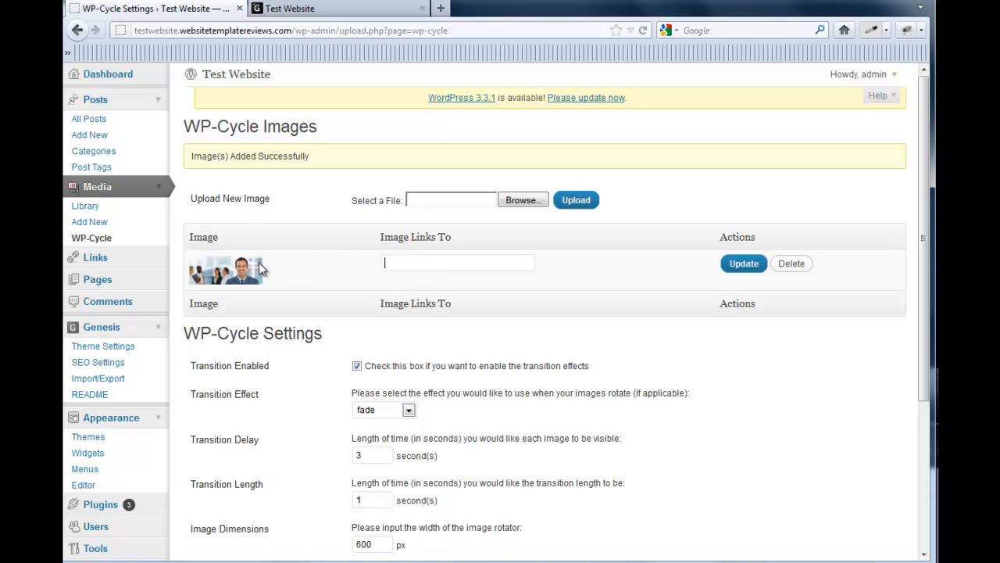
mouse_move(388, 259)
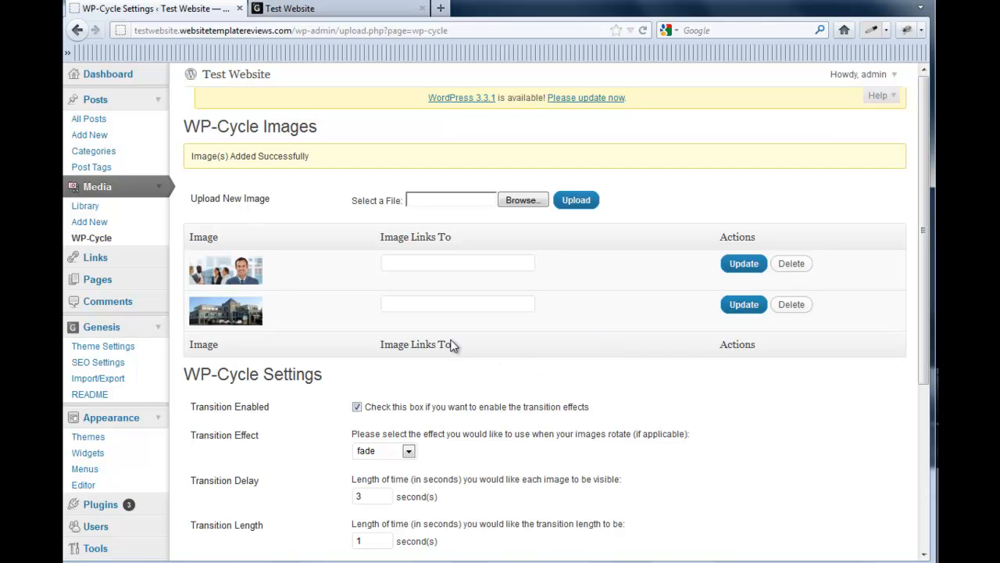
mouse_move(619, 365)
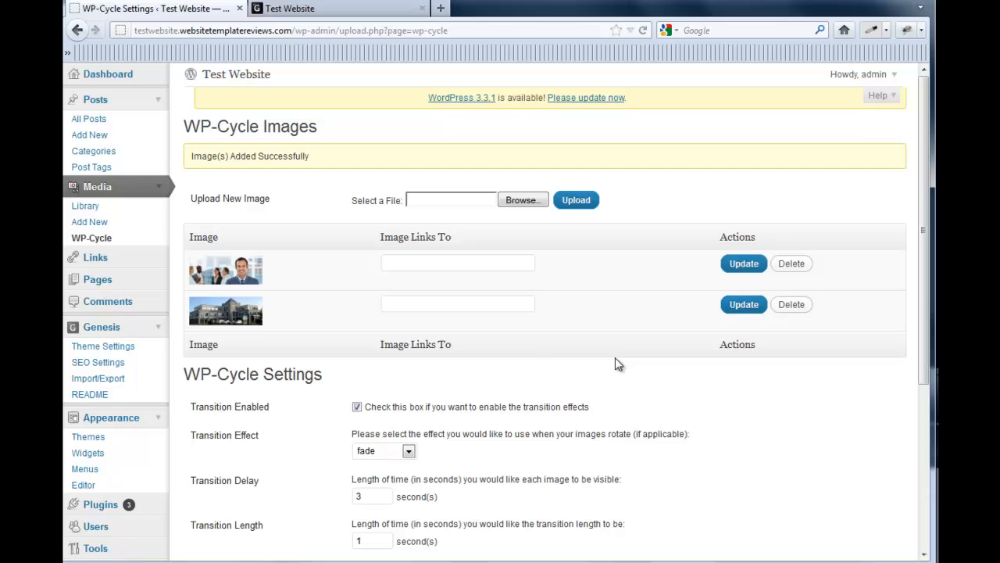
mouse_move(319, 253)
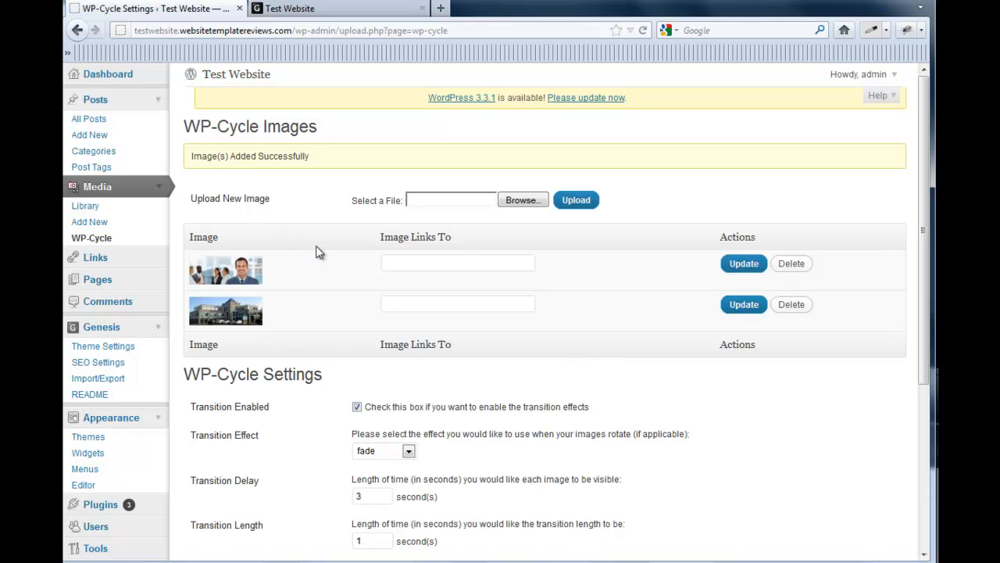
mouse_move(319, 329)
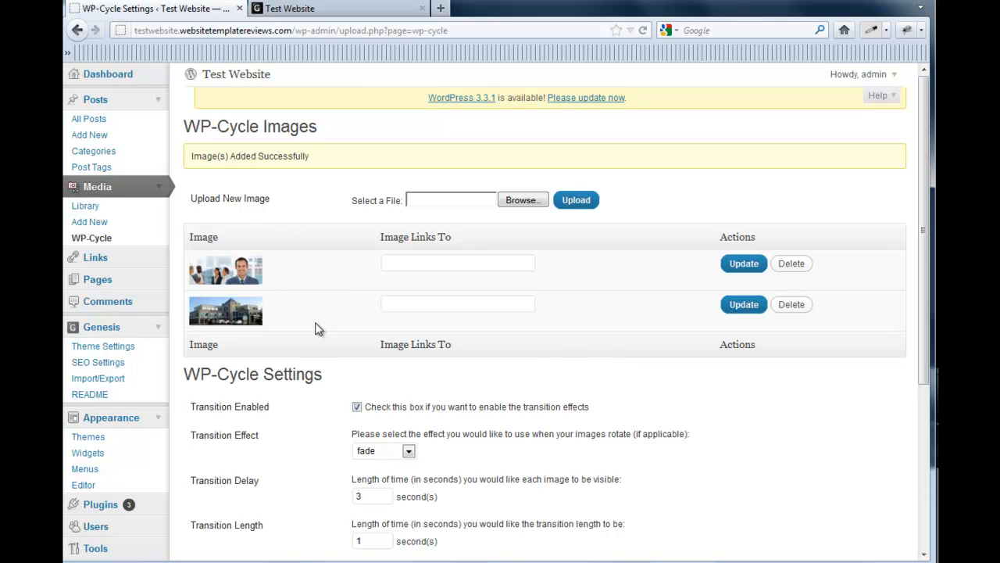
mouse_move(389, 279)
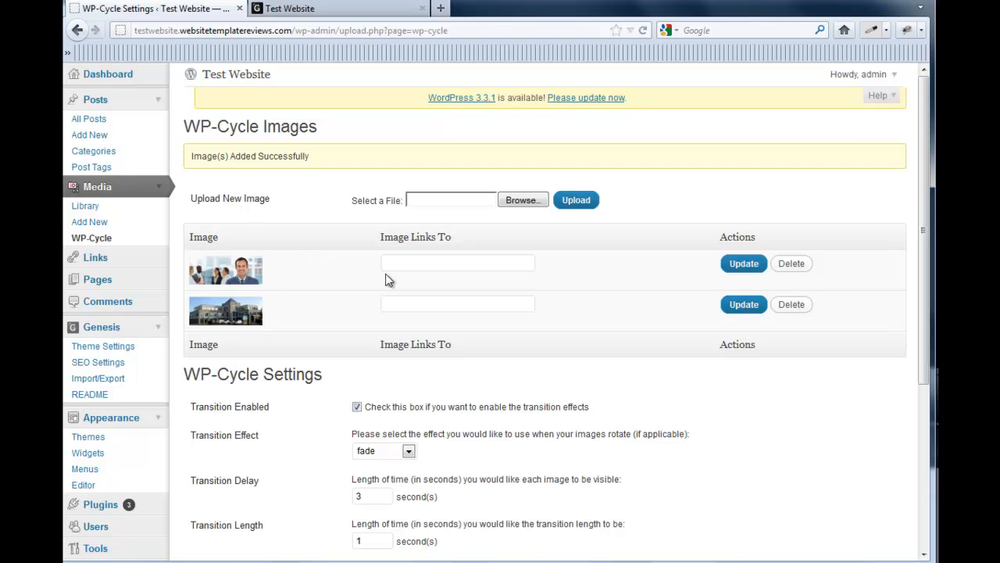
mouse_move(622, 386)
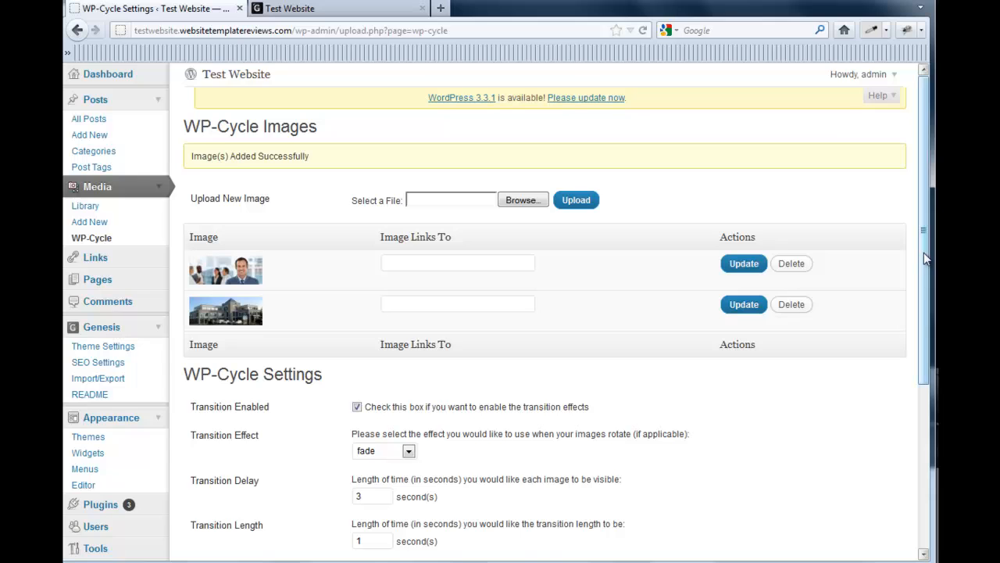
scroll(down, 3)
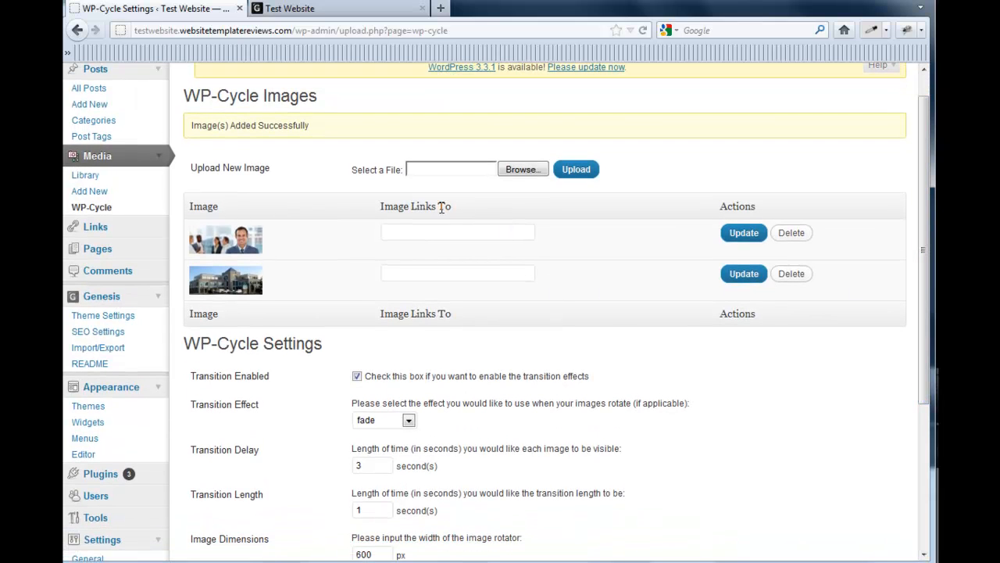
mouse_move(617, 327)
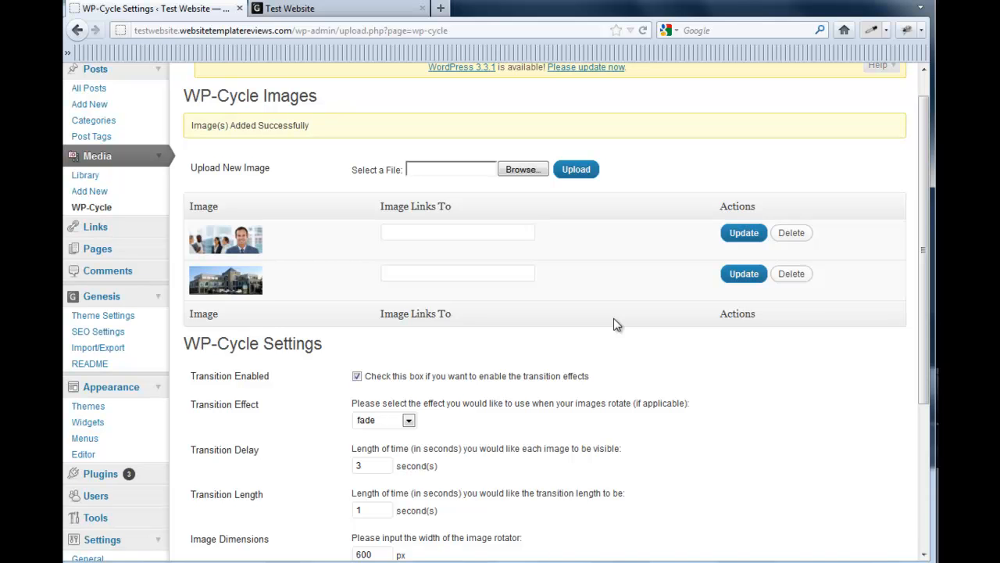
scroll(up, 3)
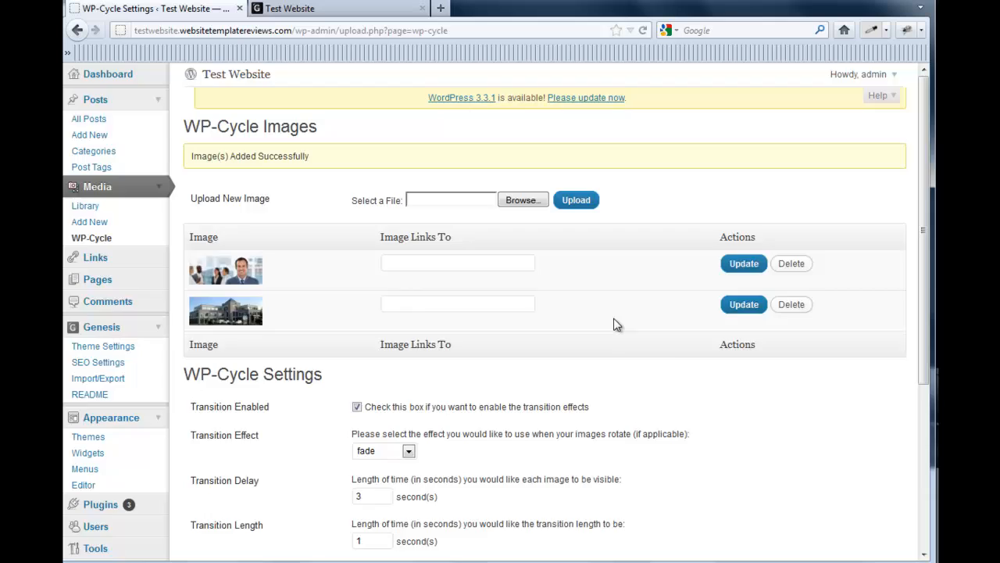
Save the WP-Cycle settings again with fade transitions at 600 by 235 px.
scroll(down, 3)
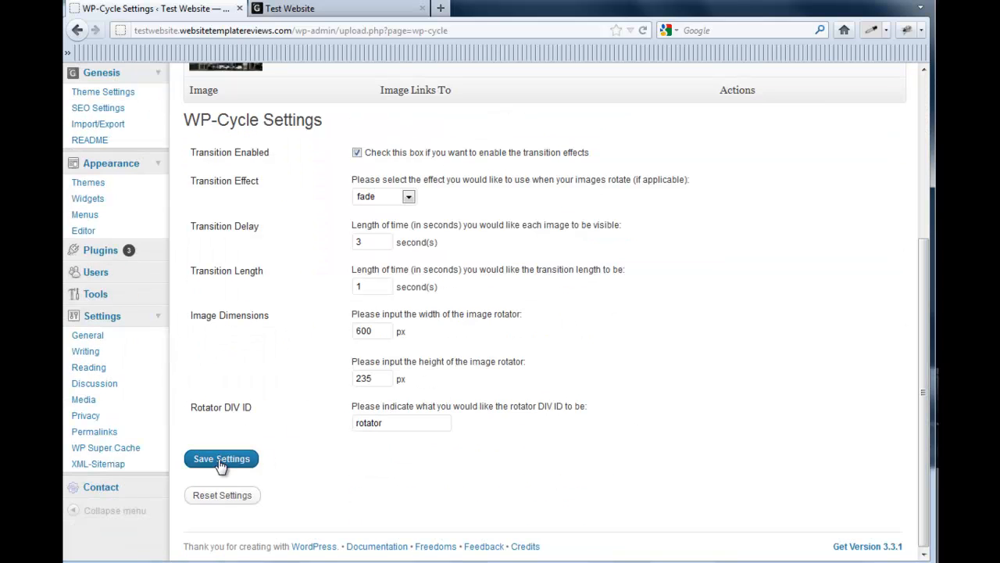
click(222, 460)
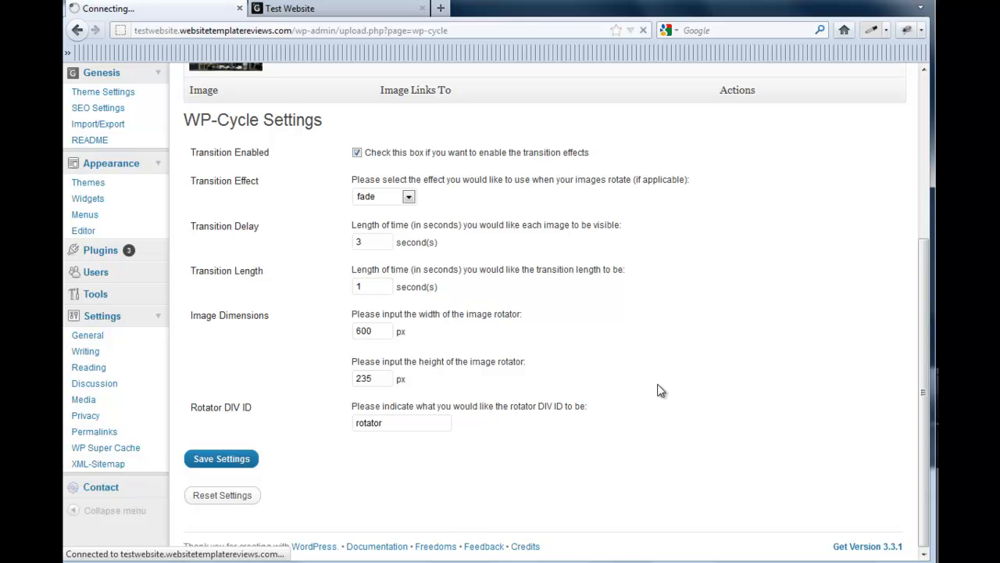
click(222, 458)
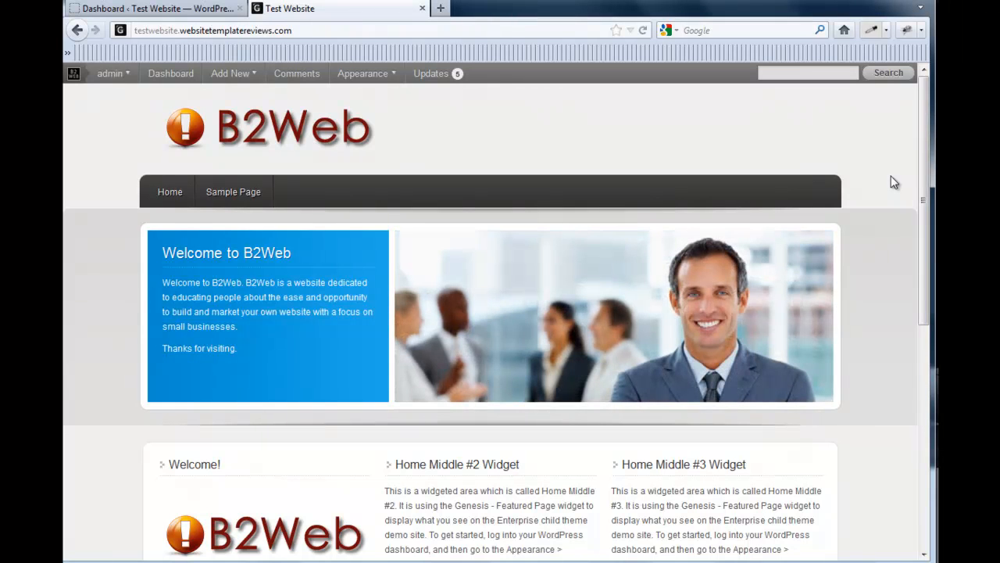
mouse_move(525, 300)
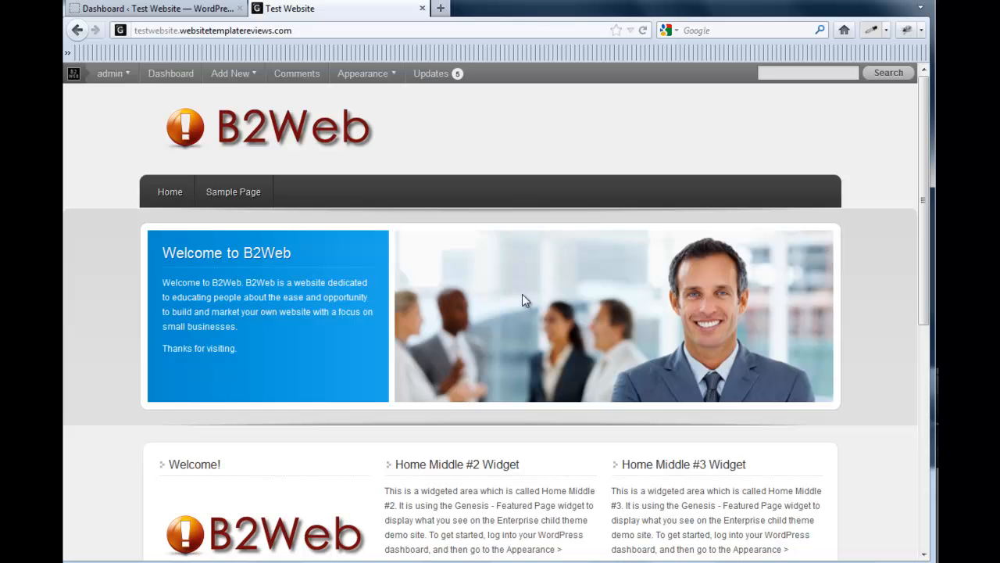
mouse_move(872, 219)
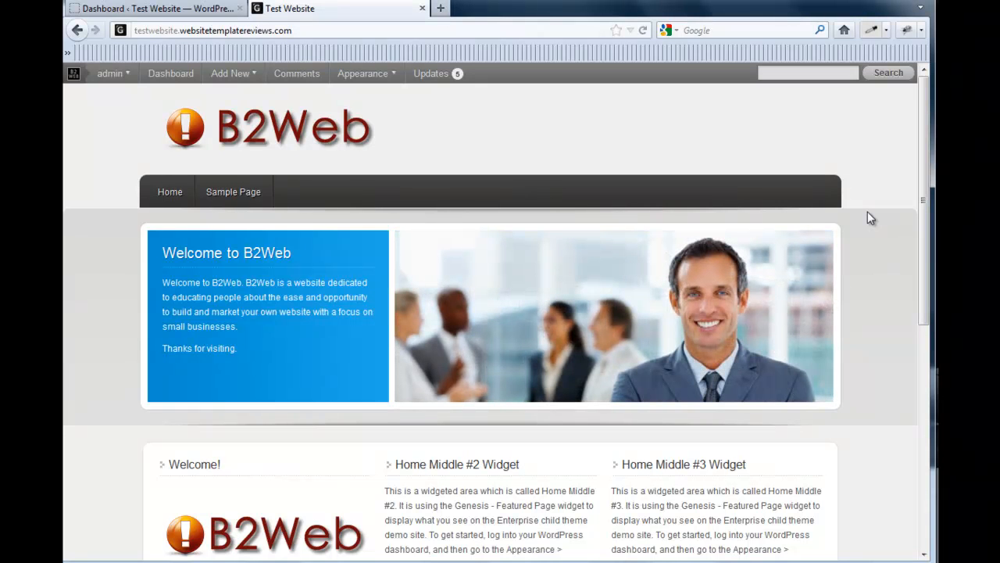
Scroll the B2Web home page while the slideshow rotates to the building image.
scroll(down, 3)
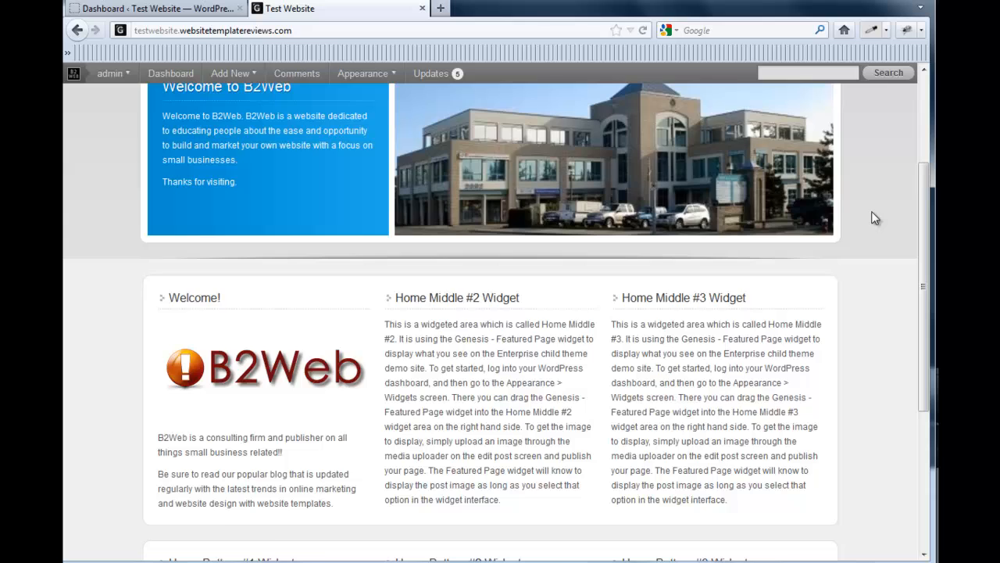
scroll(up, 3)
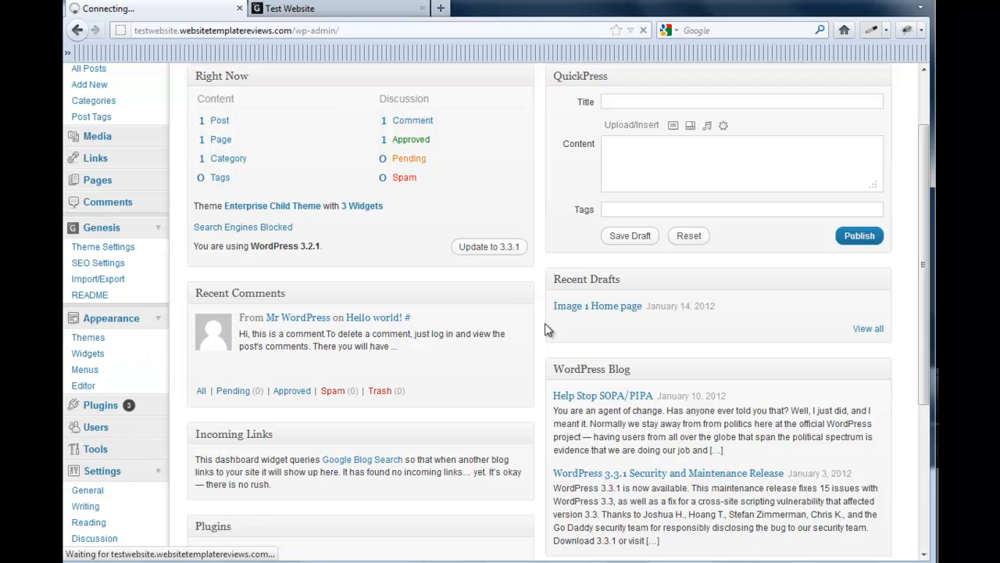
View the Widgets screen with available widgets and Home Top Right and Home Middle areas.
click(88, 353)
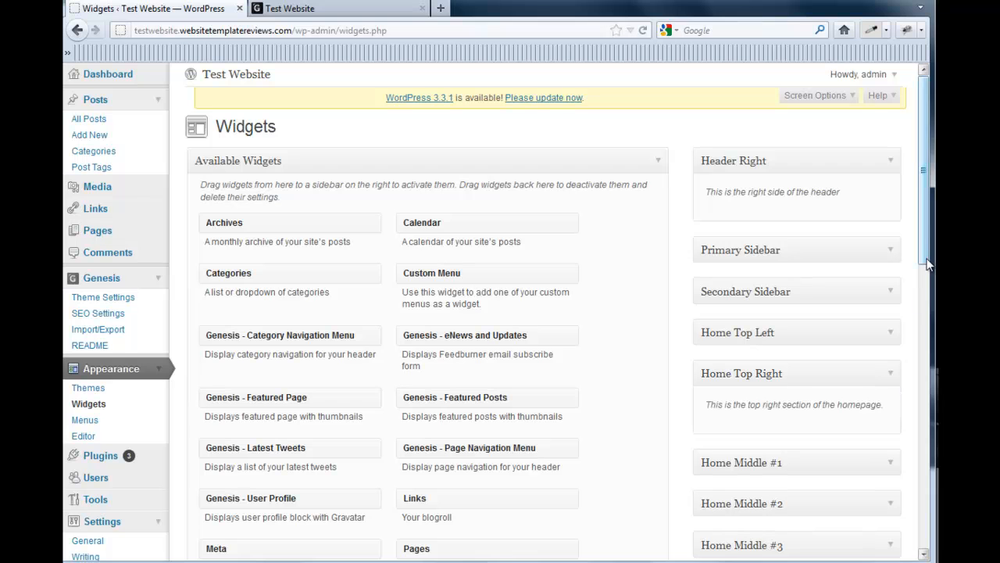
scroll(down, 3)
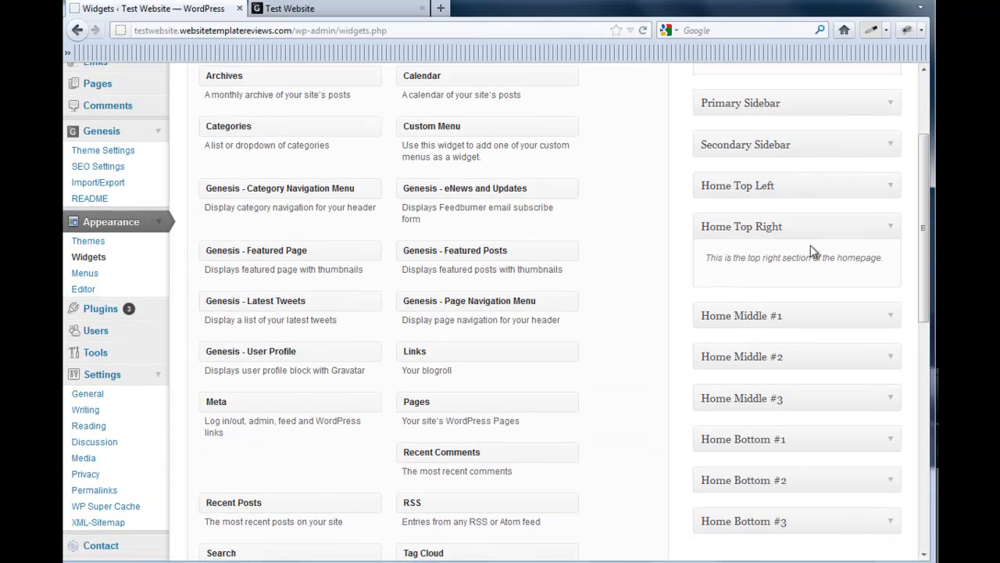
scroll(down, 3)
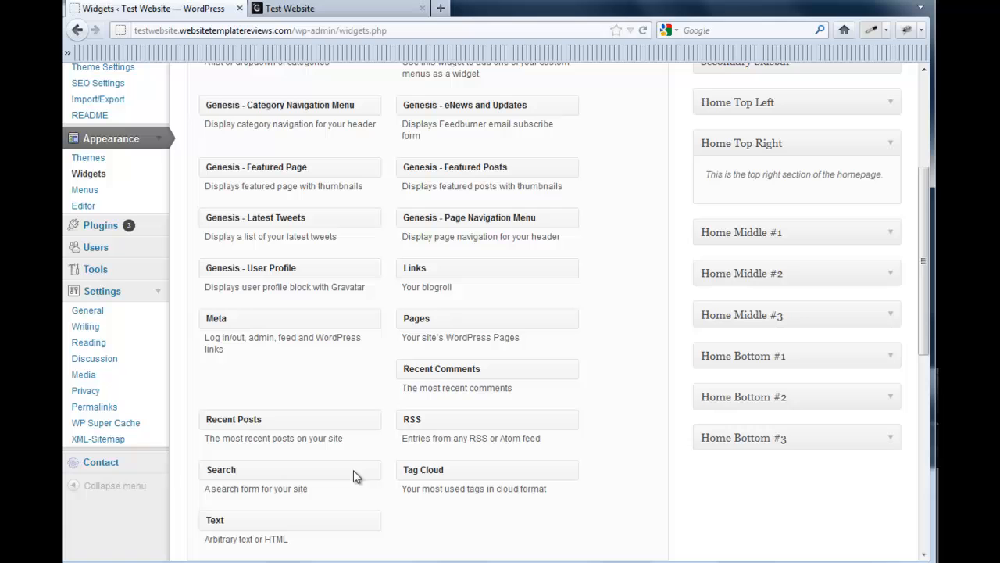
mouse_move(600, 275)
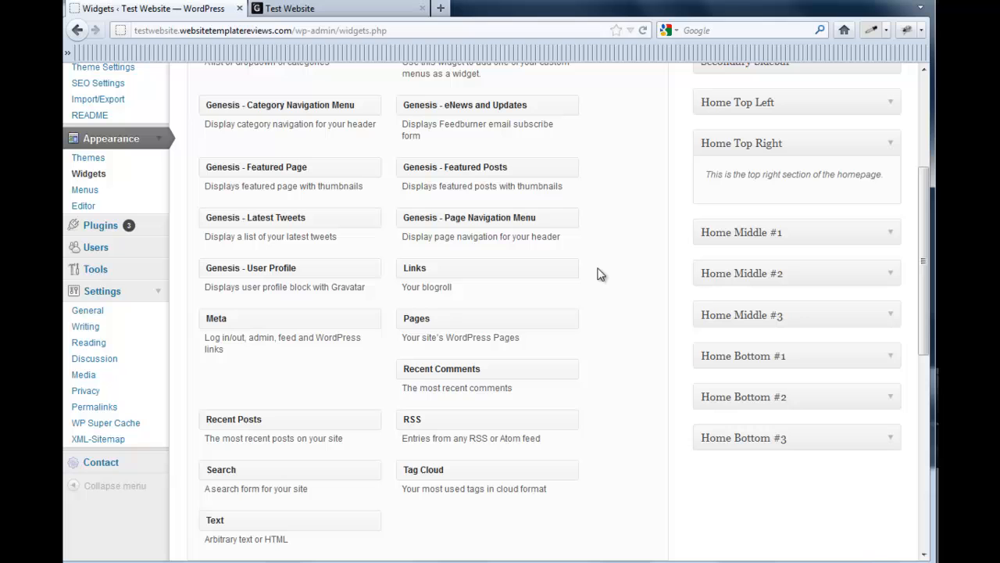
mouse_move(547, 147)
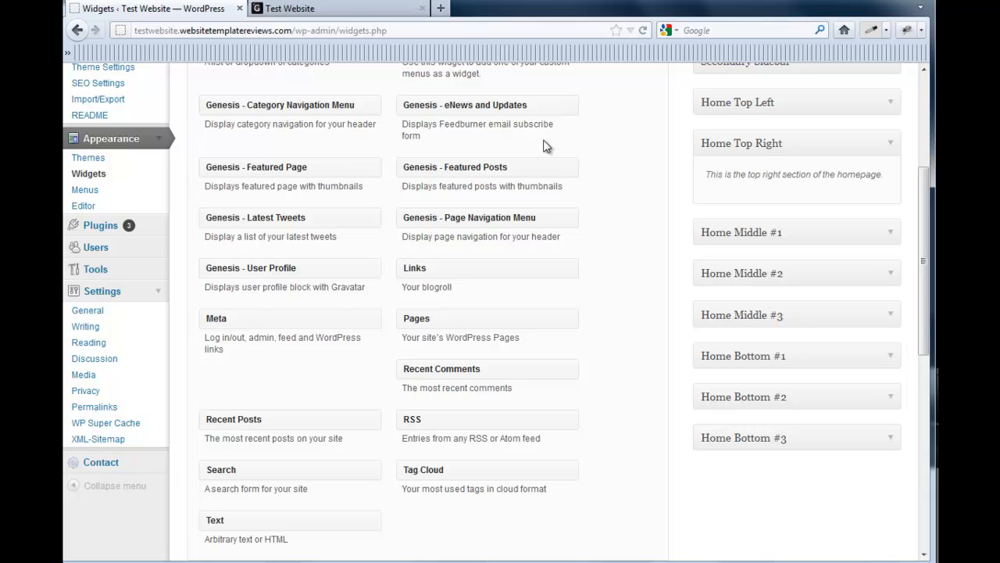
mouse_move(339, 9)
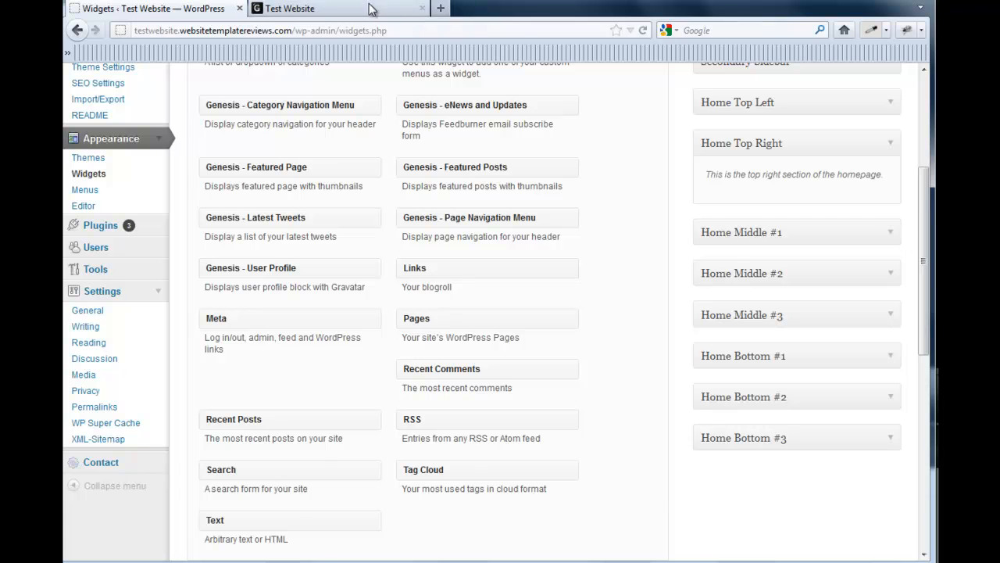
Switch to the Test Website tab showing the welcome box and Home Middle #2 and #3 sections.
click(297, 9)
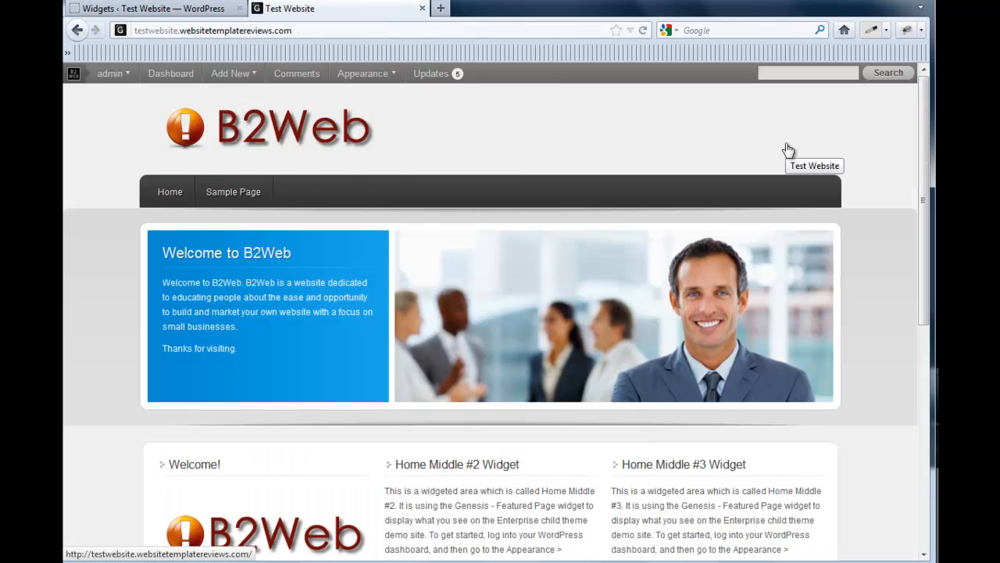
mouse_move(780, 131)
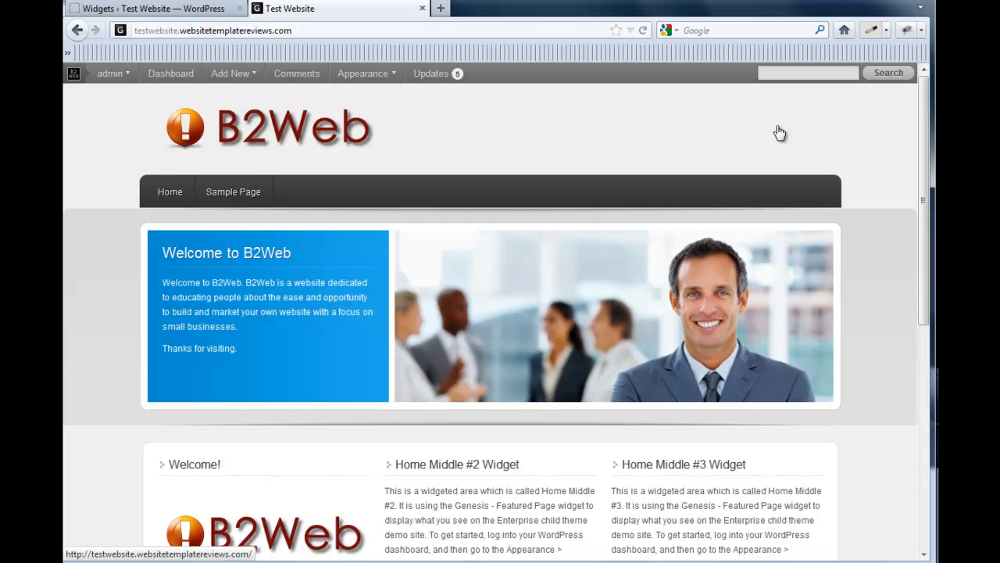
mouse_move(808, 143)
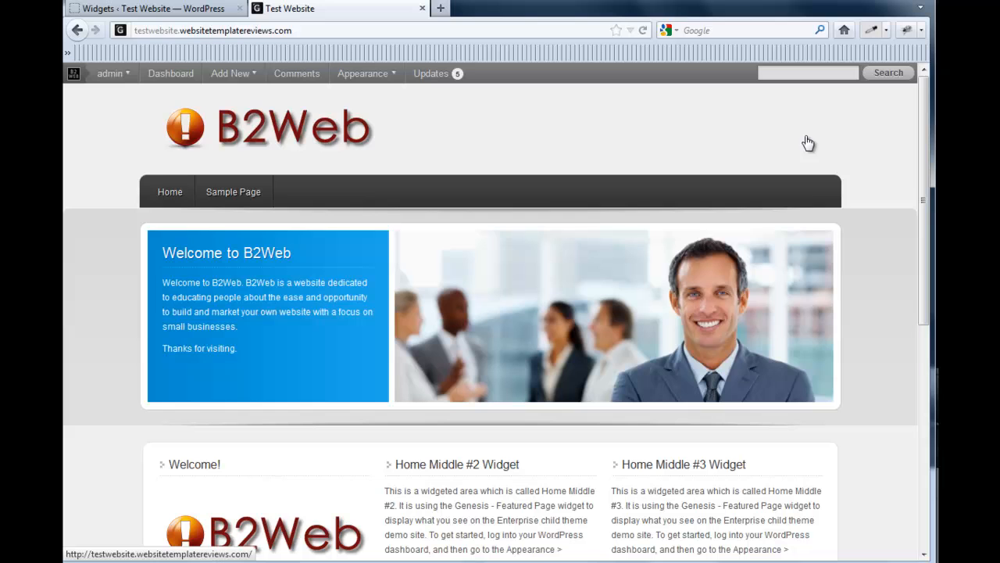
mouse_move(697, 135)
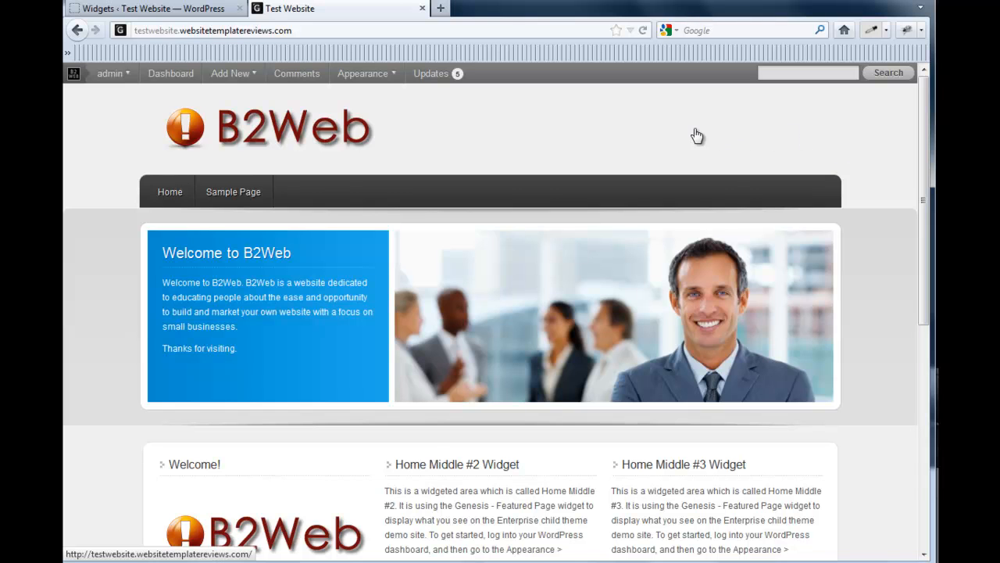
mouse_move(264, 293)
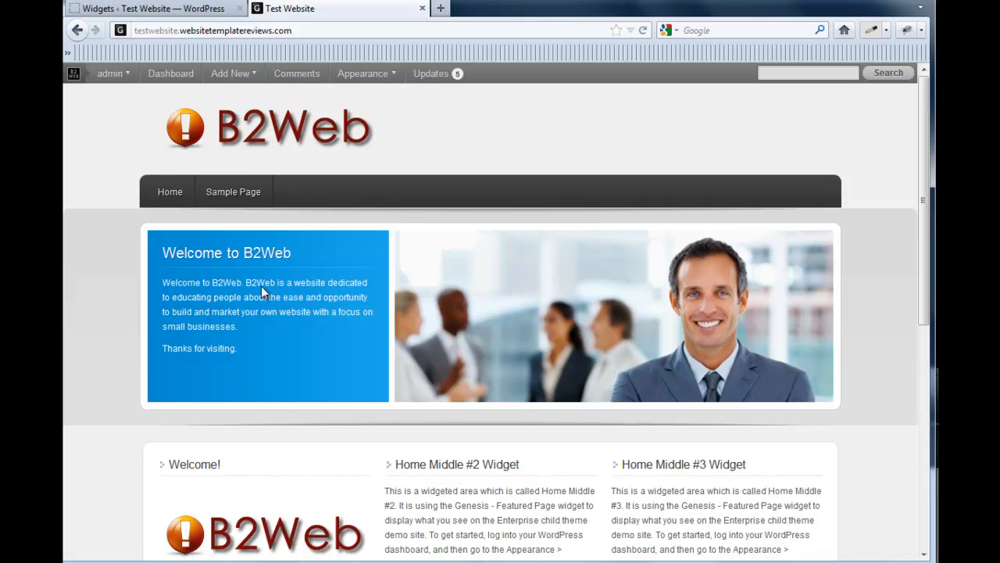
mouse_move(274, 344)
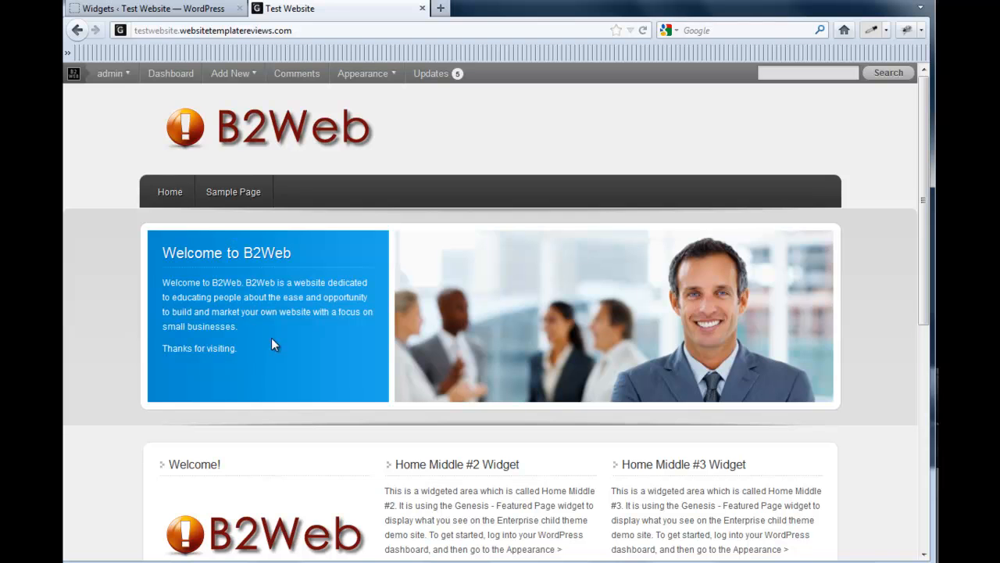
mouse_move(269, 320)
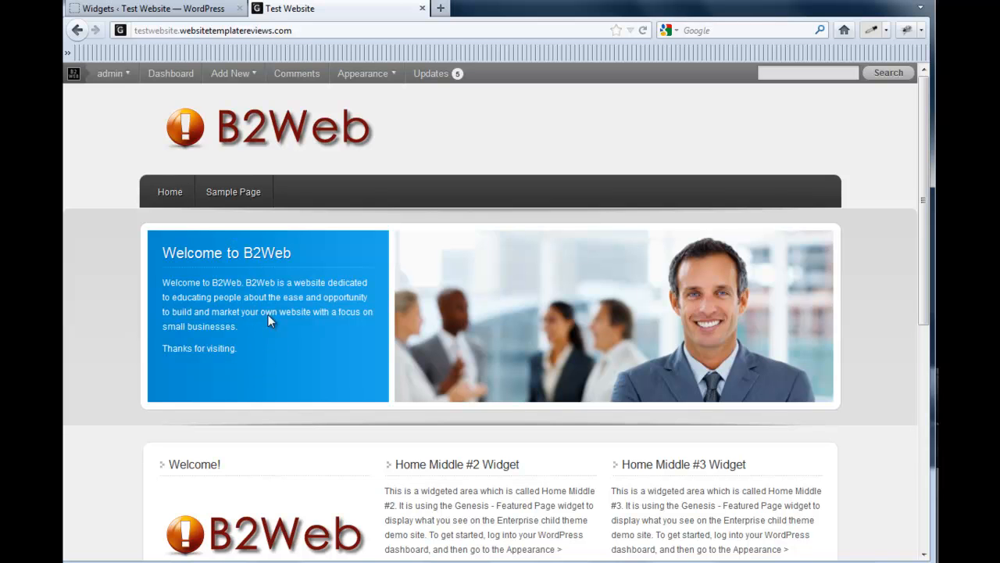
mouse_move(378, 205)
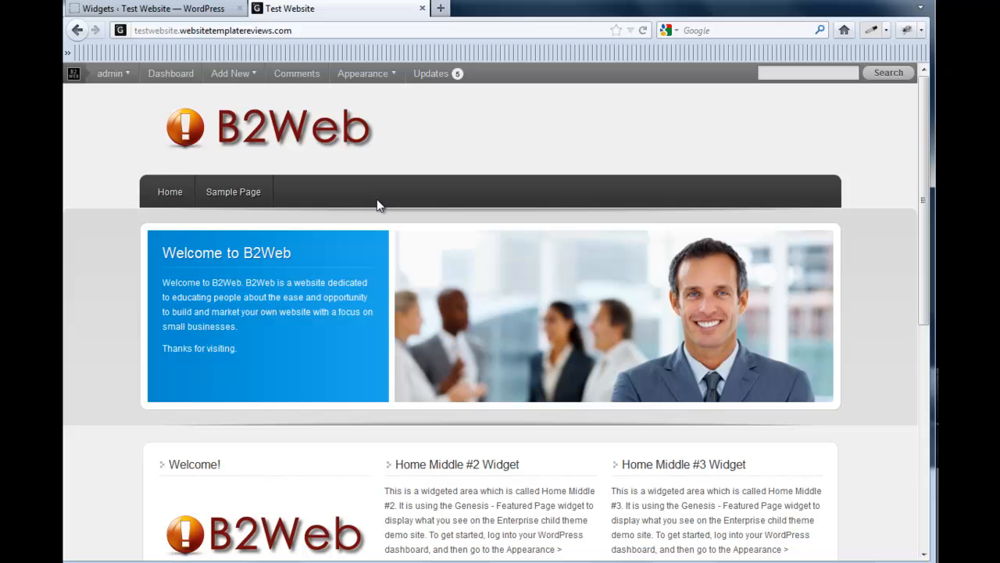
mouse_move(459, 150)
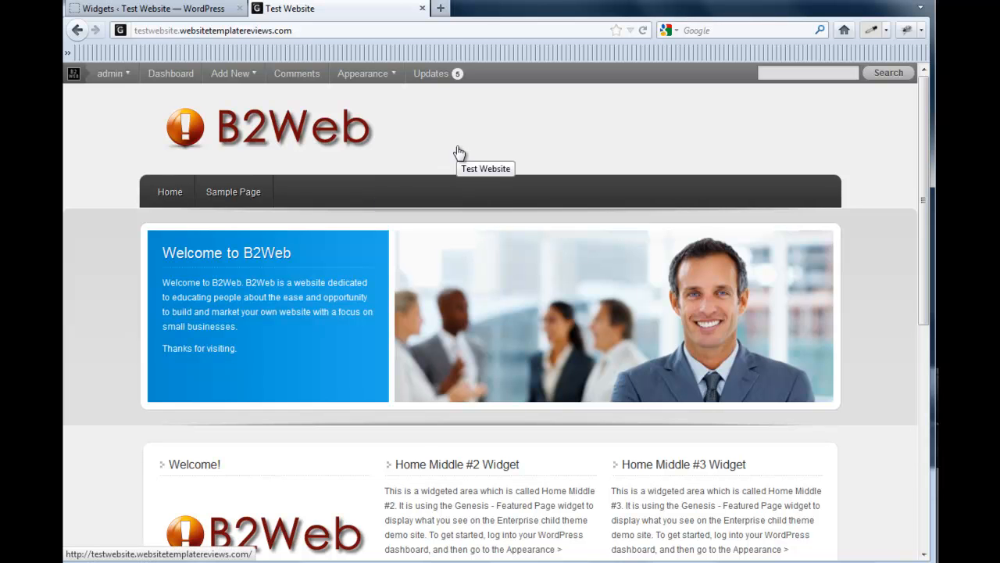